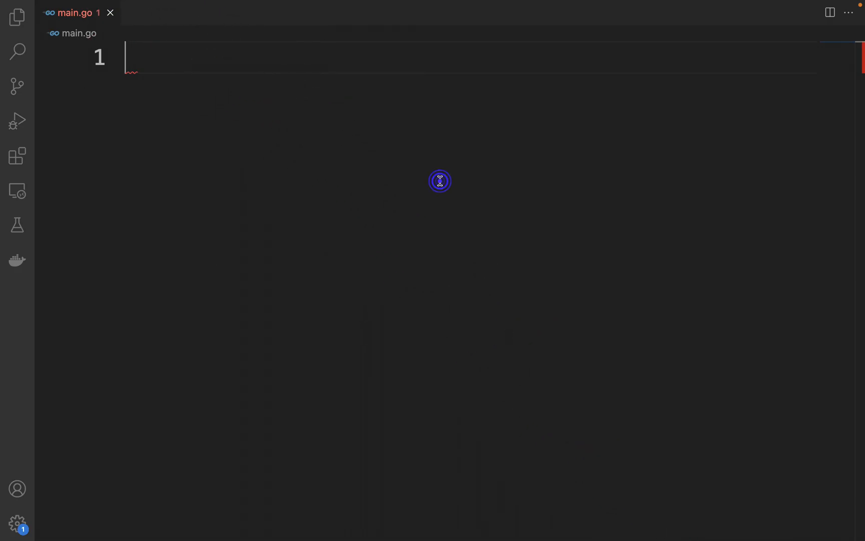
# Declare package main, import "log", and create an empty func main
pyautogui.write('package main')
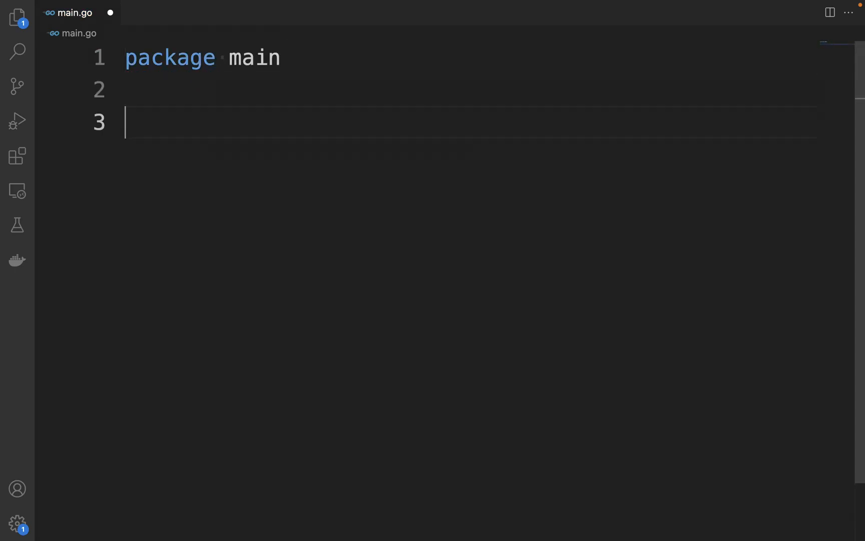
pyautogui.write('import')
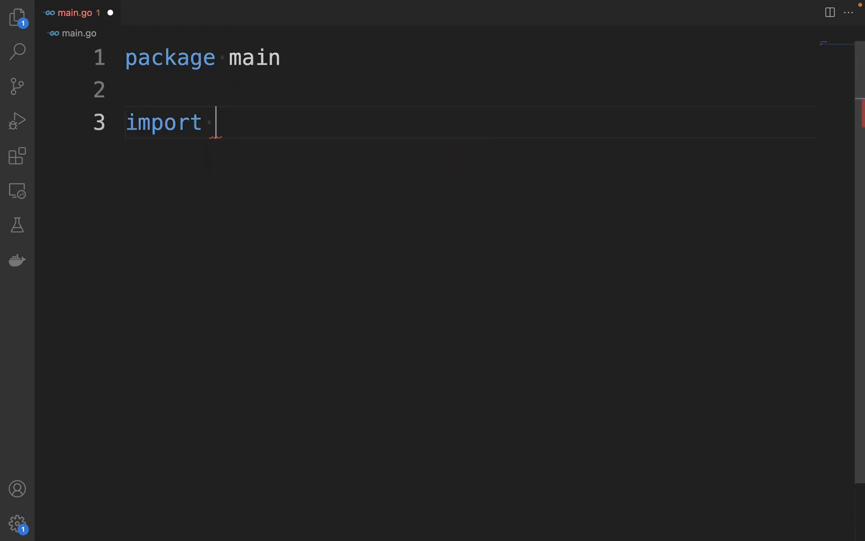
pyautogui.write('"l"')
pyautogui.write('fun')
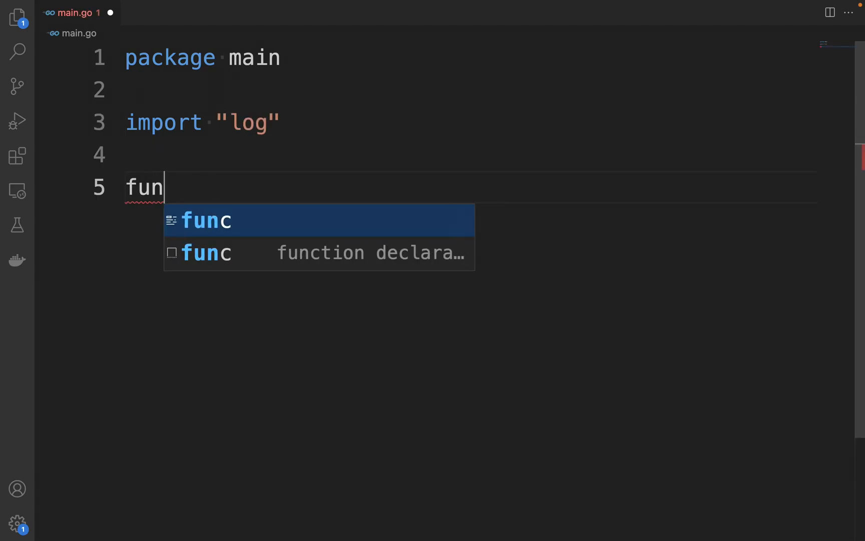
pyautogui.press('Tab')
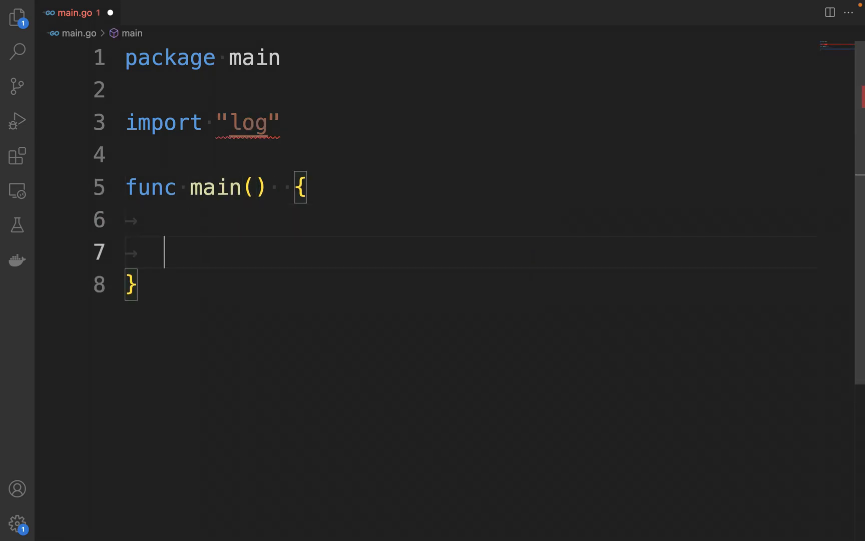
pyautogui.press('enter')
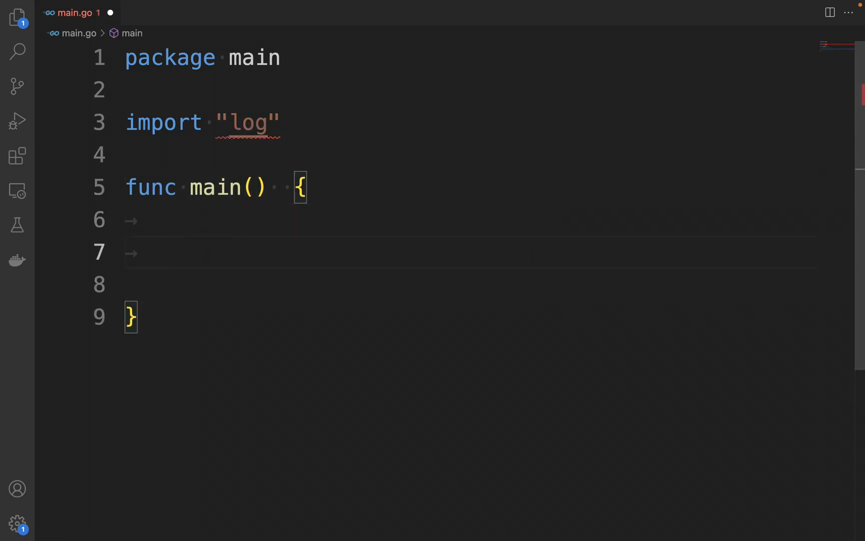
# Add log.Println("This is message from the log") inside main
pyautogui.write('log.')
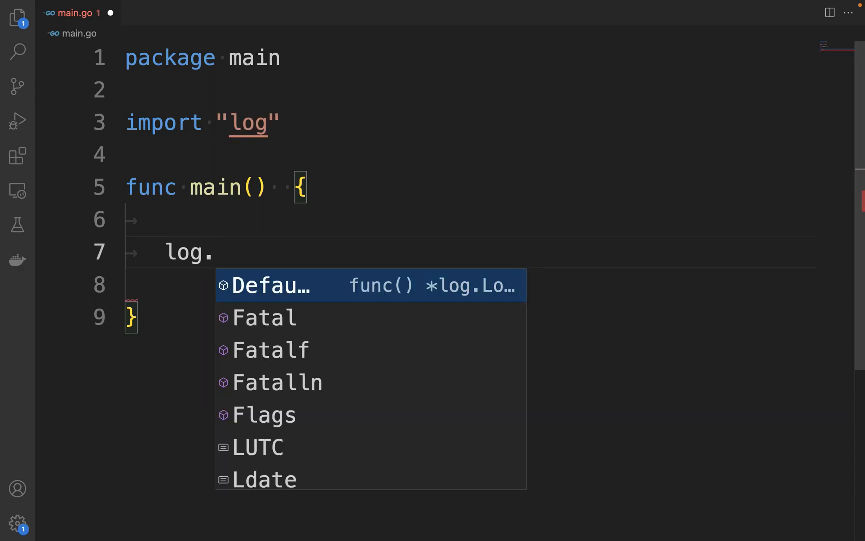
pyautogui.write('Println(')
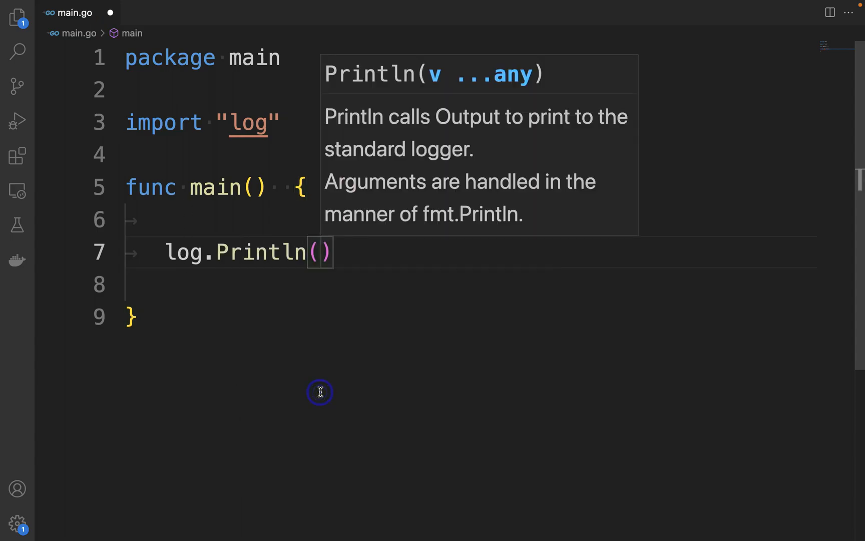
pyautogui.doubleClick(259, 253)
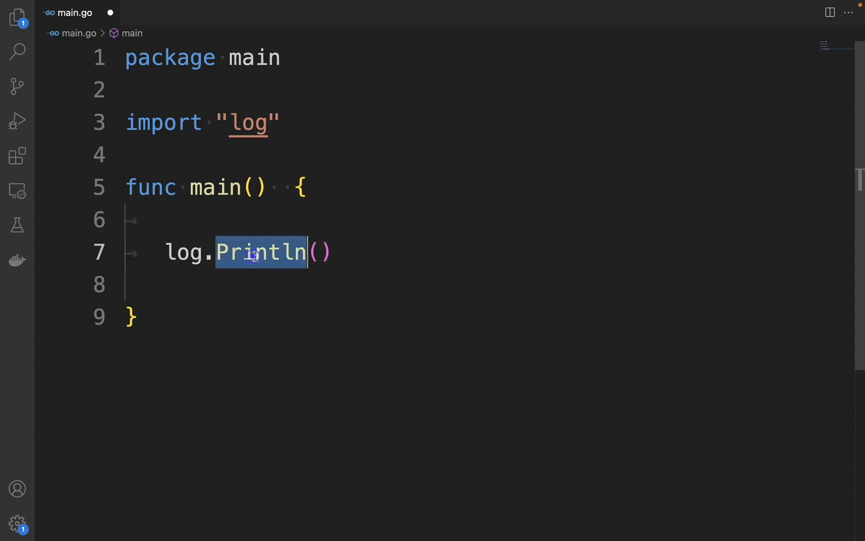
pyautogui.write('"')
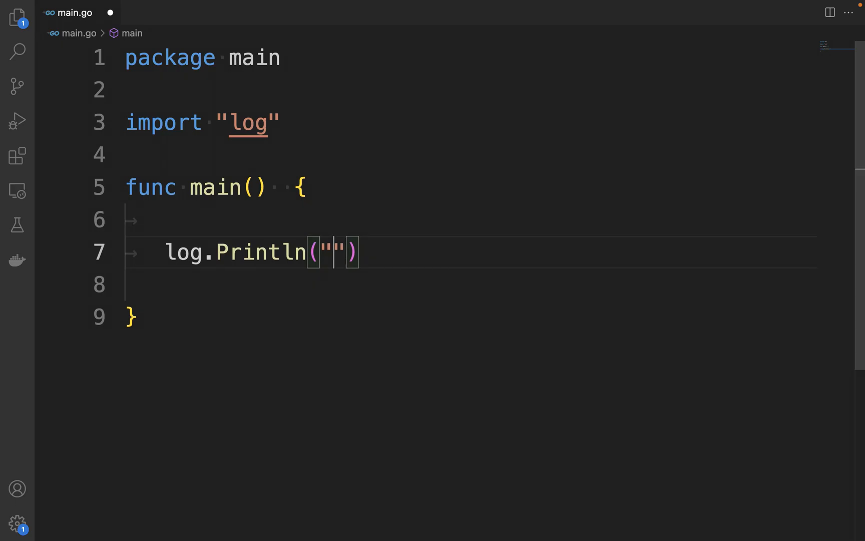
pyautogui.write('Th')
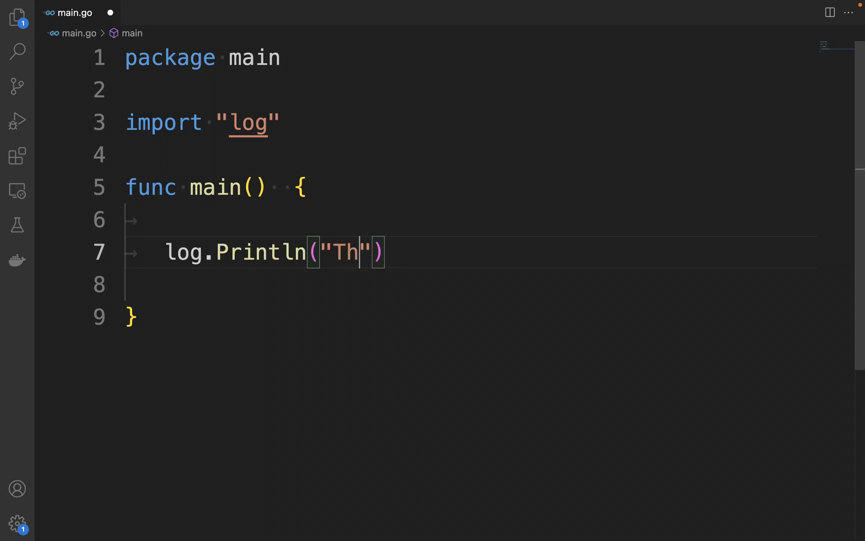
pyautogui.write('is is')
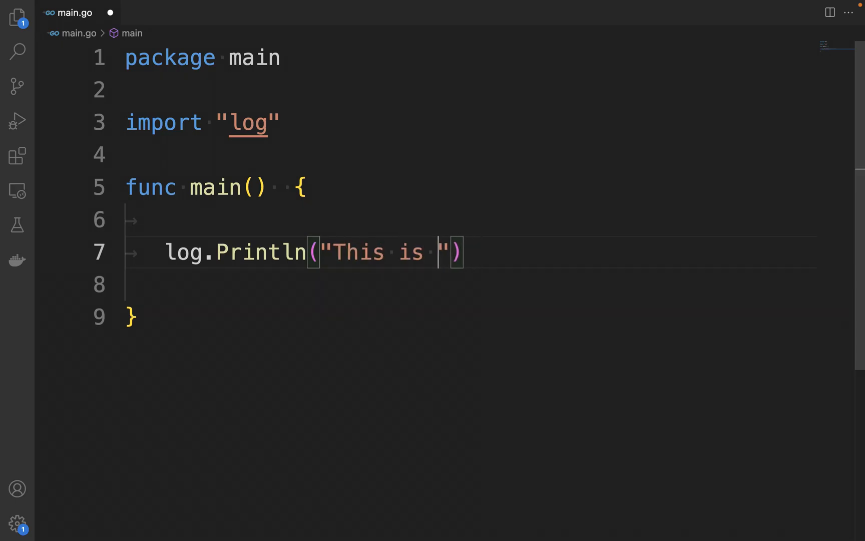
pyautogui.write('message from the')
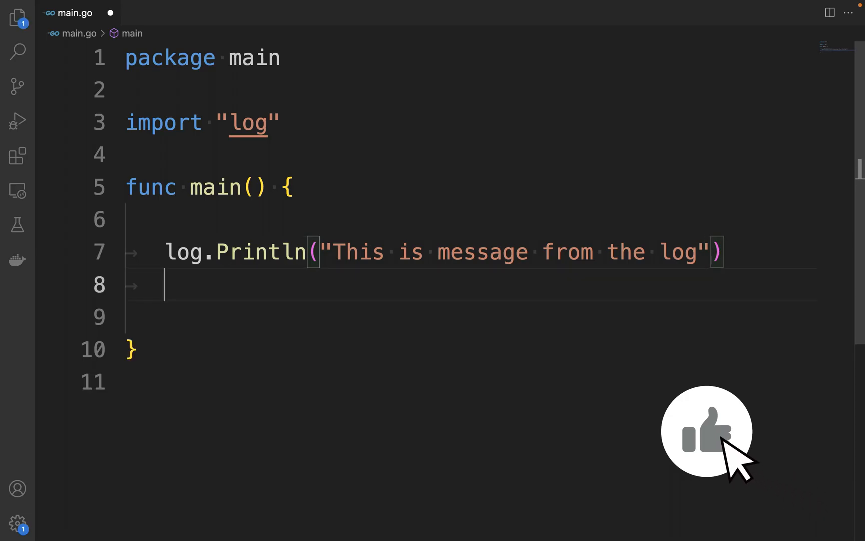
# Add a log.Fatalf call with a fatal message from the log
pyautogui.write('log.Fatalf(""')
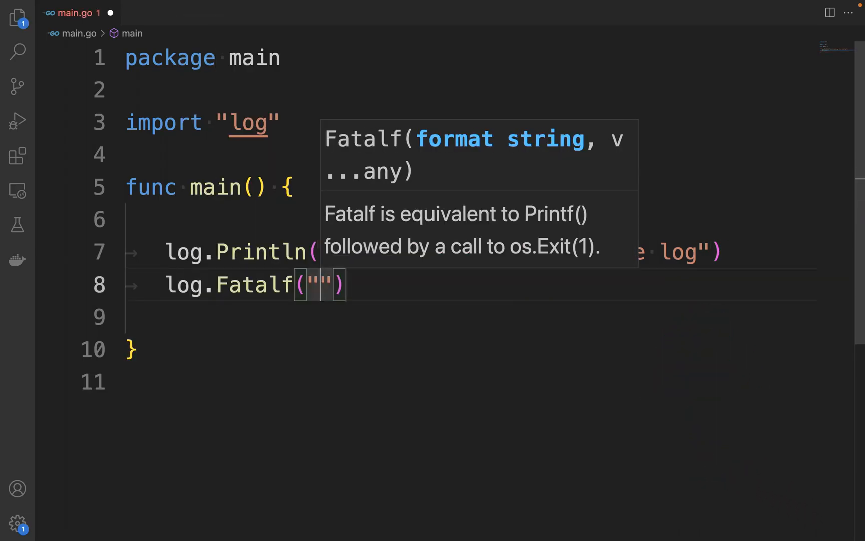
pyautogui.write('This is a fata')
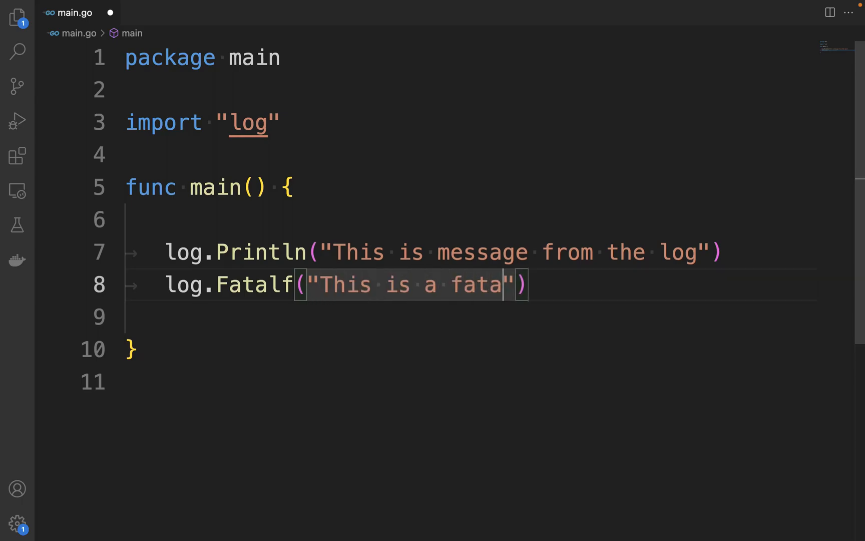
pyautogui.write('l message f')
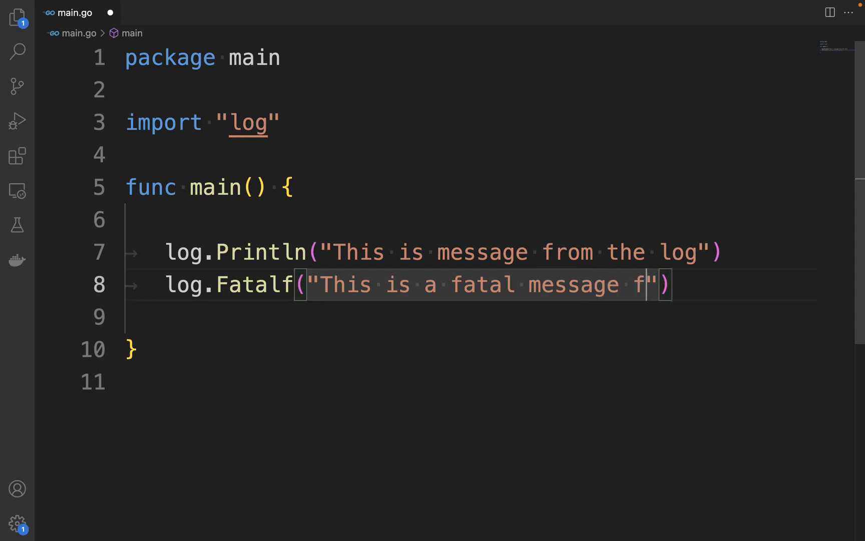
pyautogui.write('rom the log')
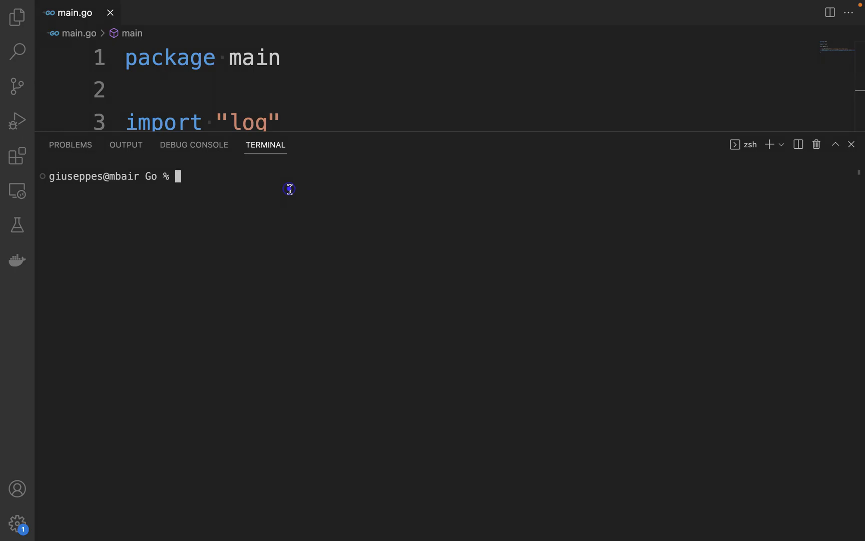
# Run ls -la and go run main.go, then highlight the fatal output line and the Fatalf call
pyautogui.write('ls -la')
pyautogui.write('go run main')
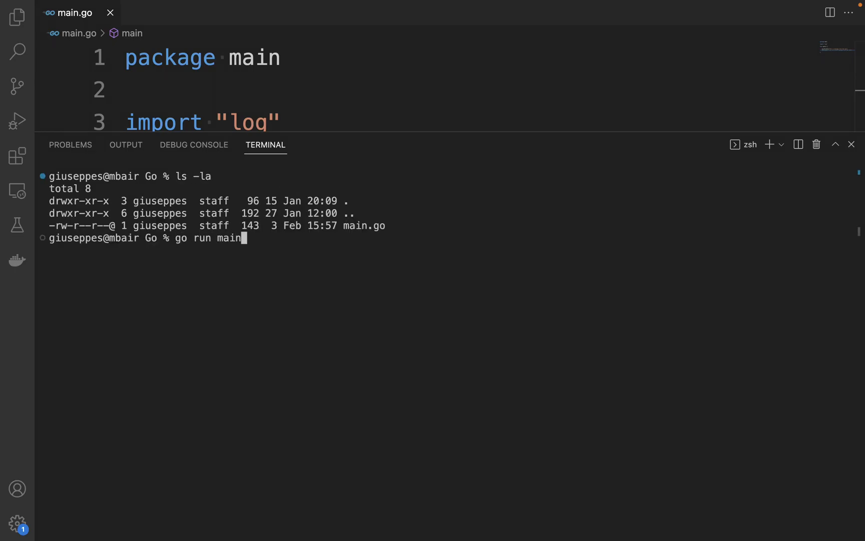
pyautogui.write('.go')
pyautogui.press('Enter')
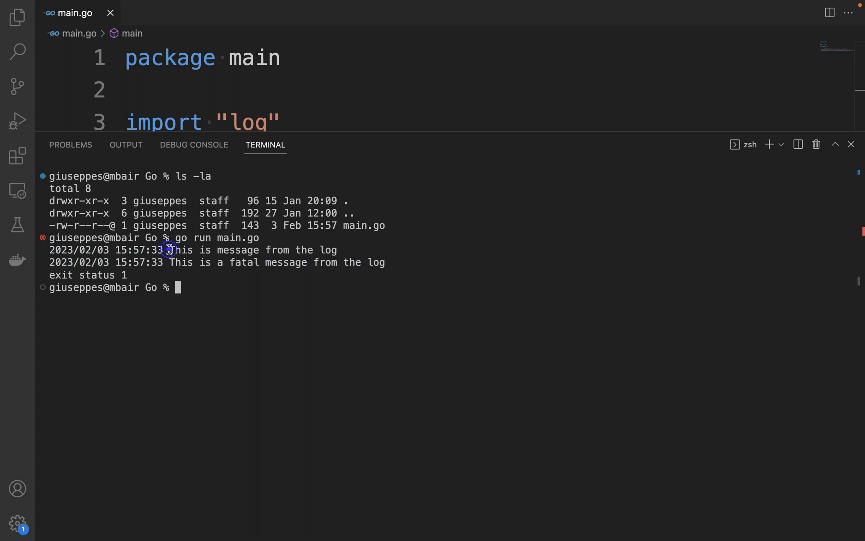
pyautogui.moveTo(170, 250); pyautogui.dragTo(350, 251)
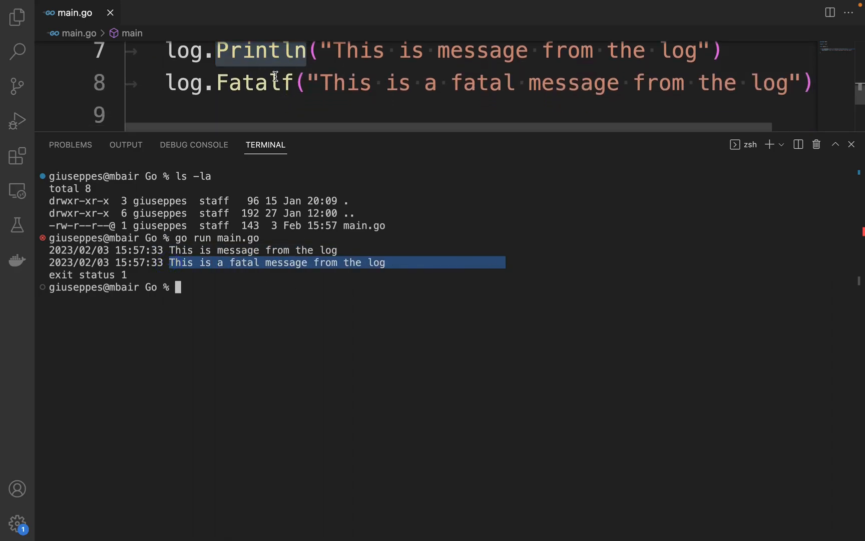
pyautogui.doubleClick(252, 83)
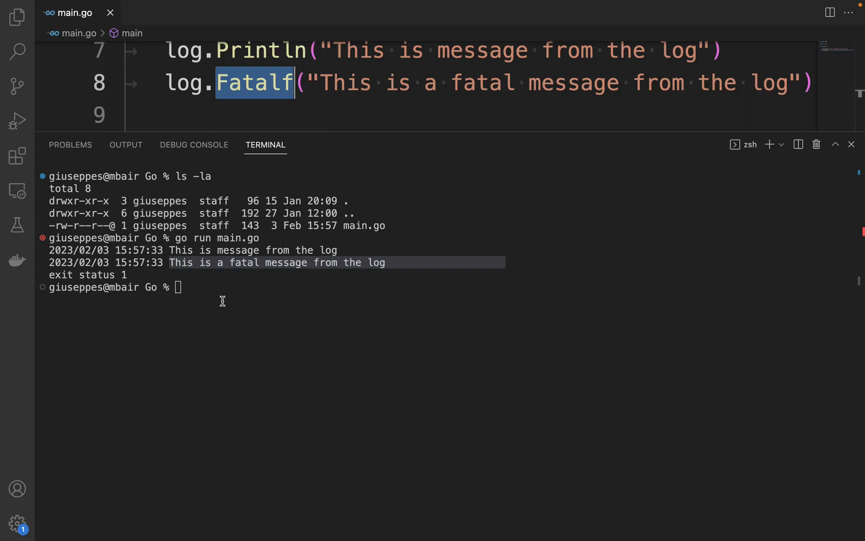
pyautogui.moveTo(852, 144)
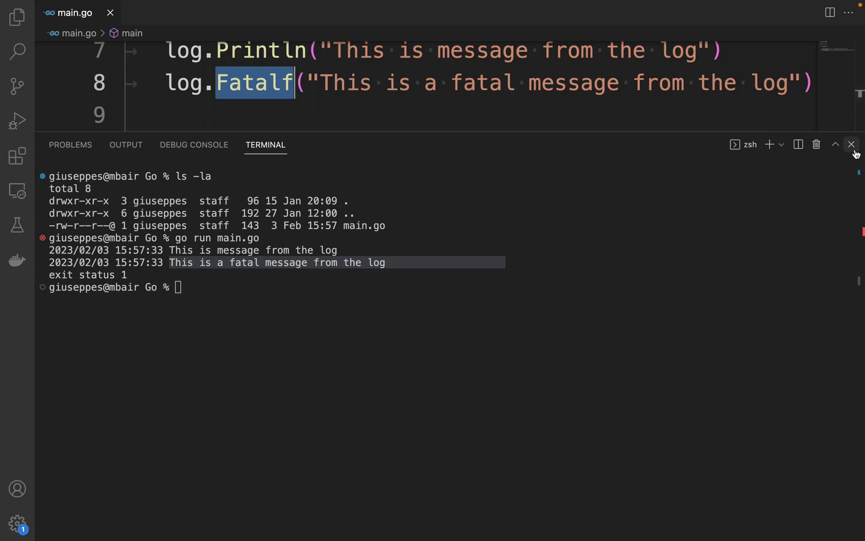
# Close the terminal panel to return to the full main.go editor
pyautogui.click(851, 145)
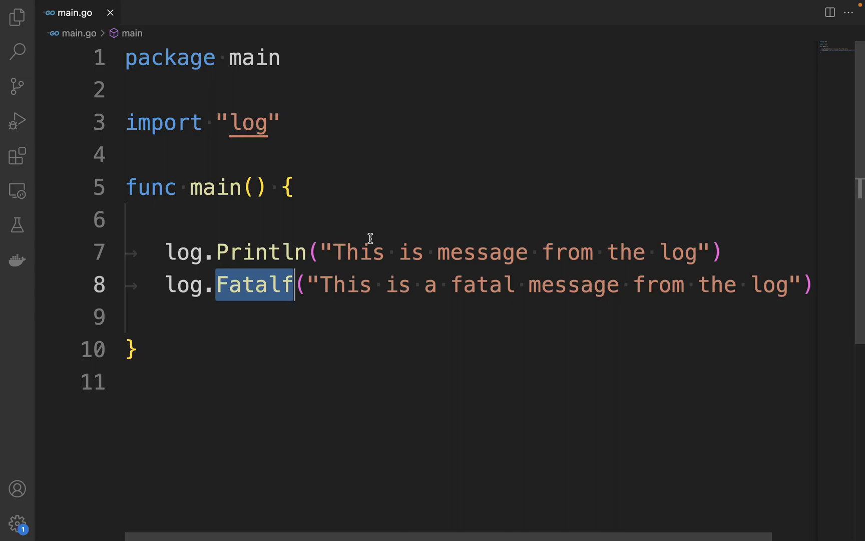
pyautogui.moveTo(157, 253)
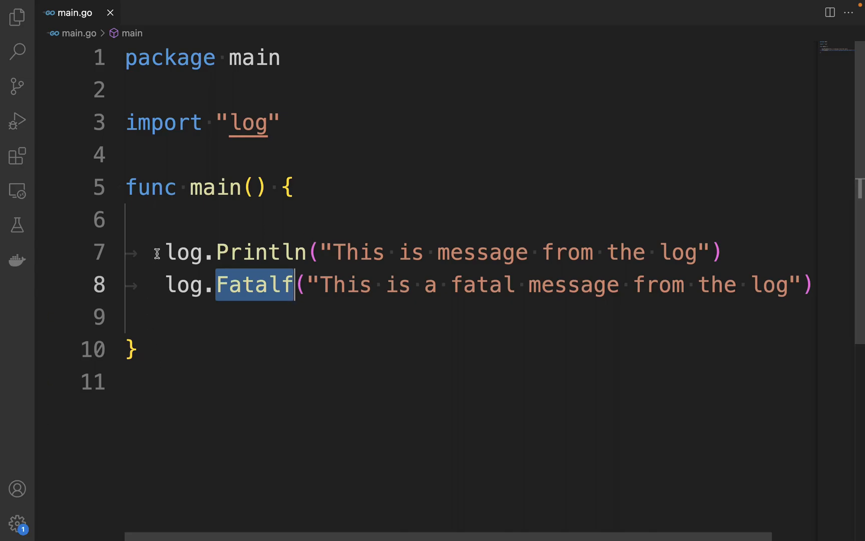
# Replace the logging lines with os.OpenFile("logFile.log", os.O_APPEND ...)
pyautogui.press('Delete')
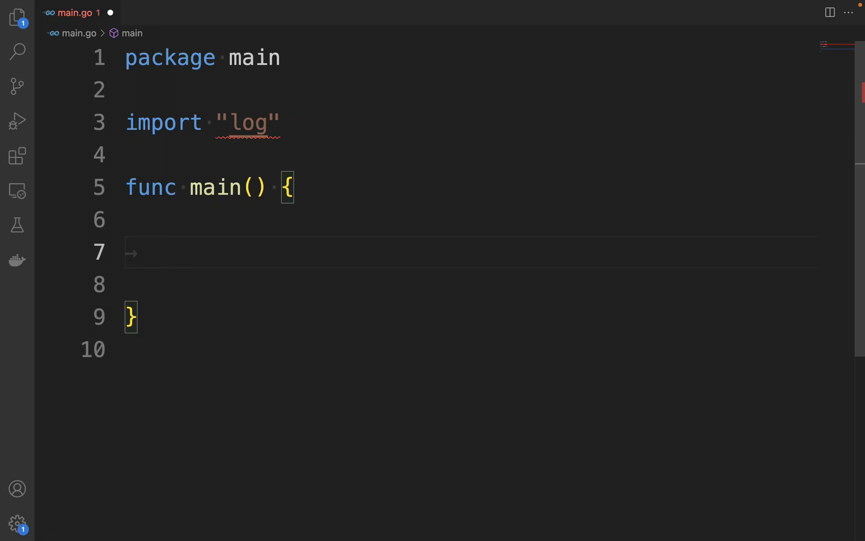
pyautogui.write('os.OpenFile(')
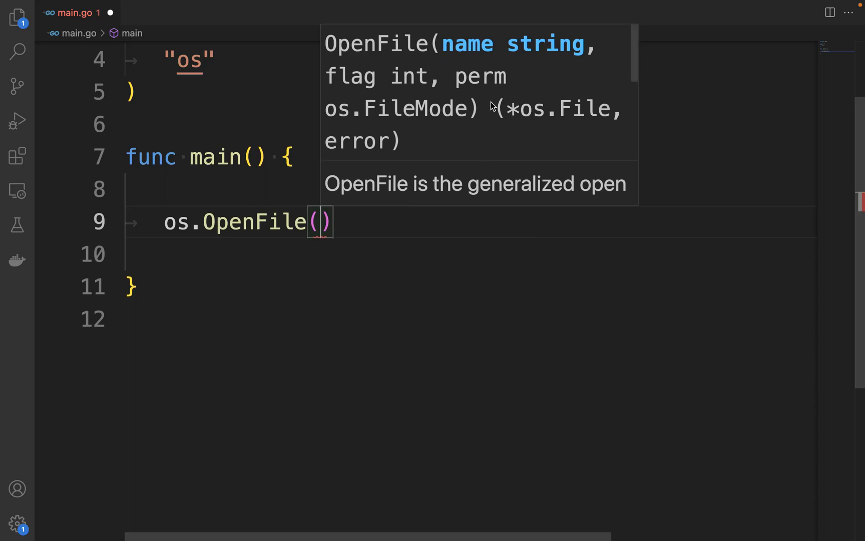
pyautogui.moveTo(376, 62)
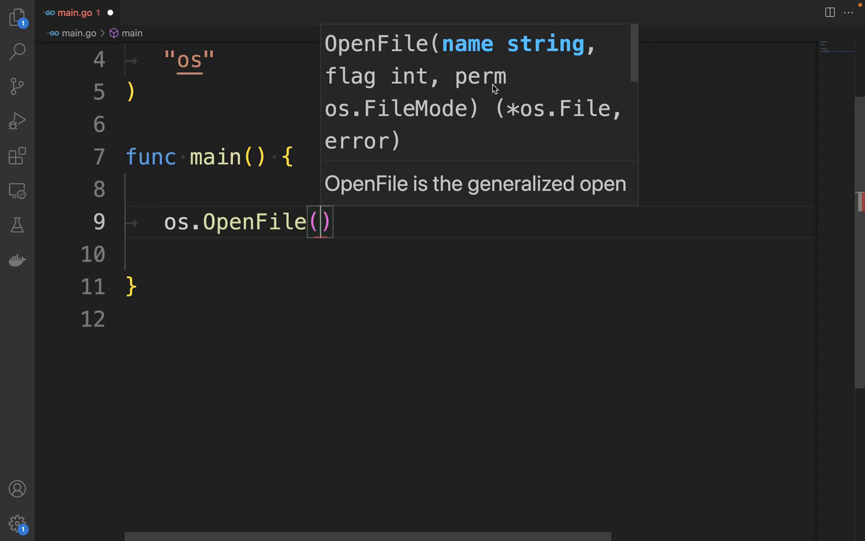
pyautogui.moveTo(472, 91)
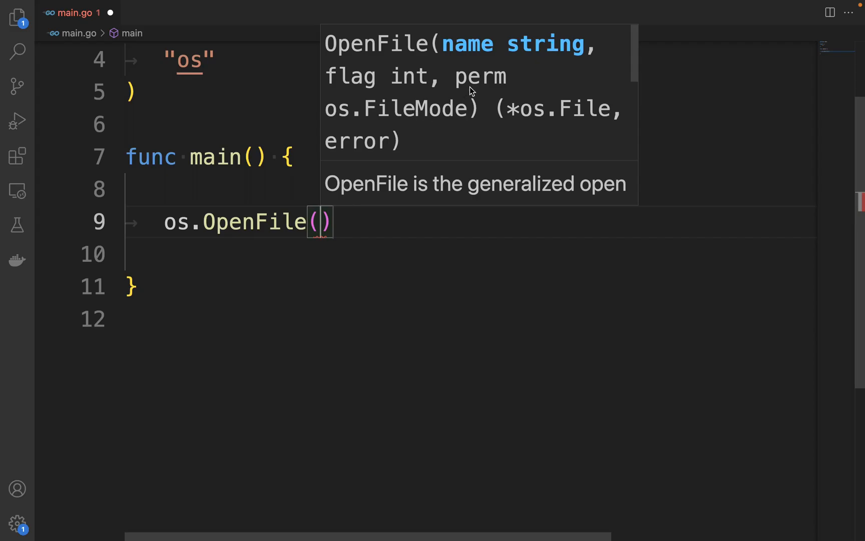
pyautogui.write('""')
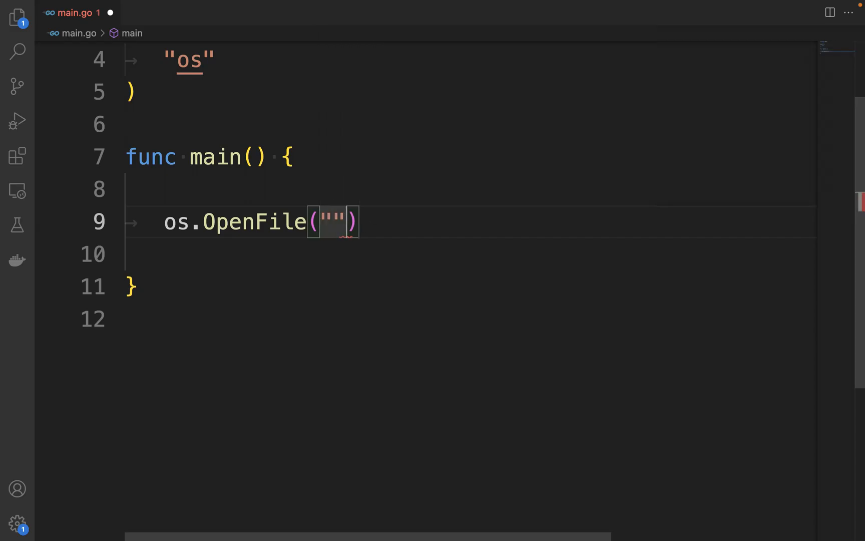
pyautogui.write('logFi')
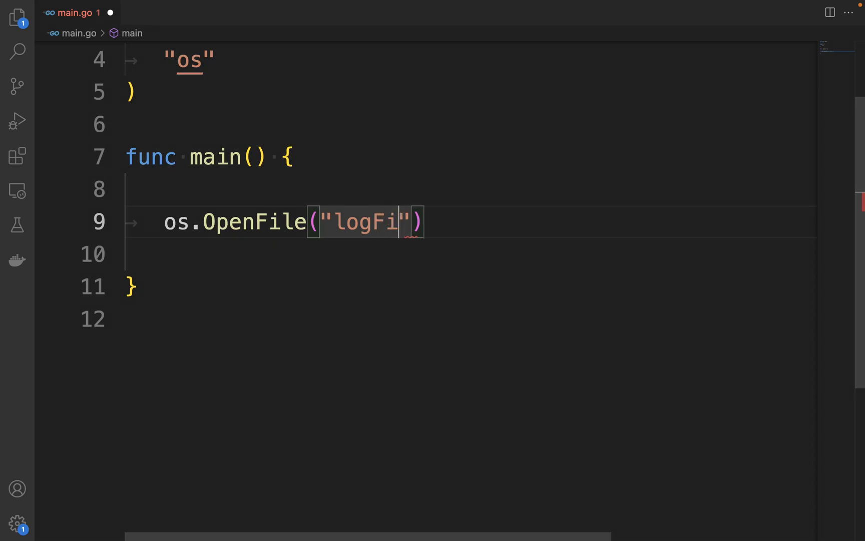
pyautogui.write('le.log')
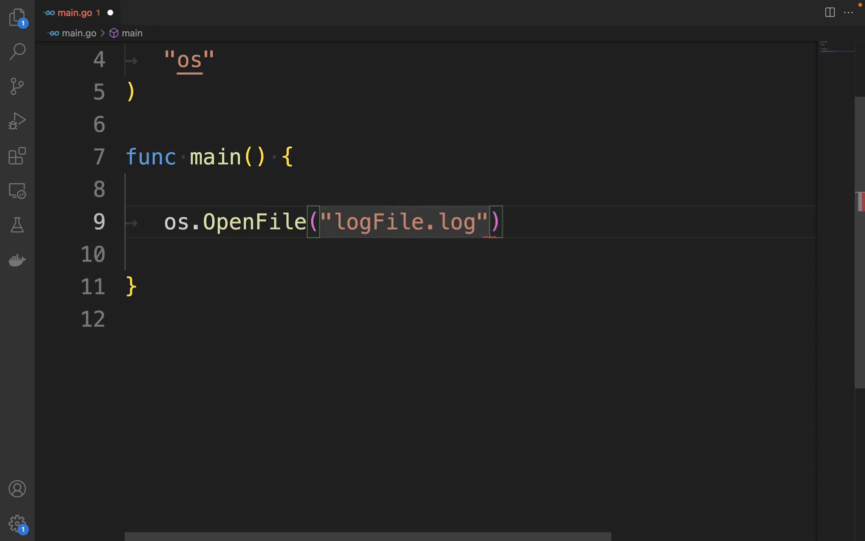
pyautogui.write('os')
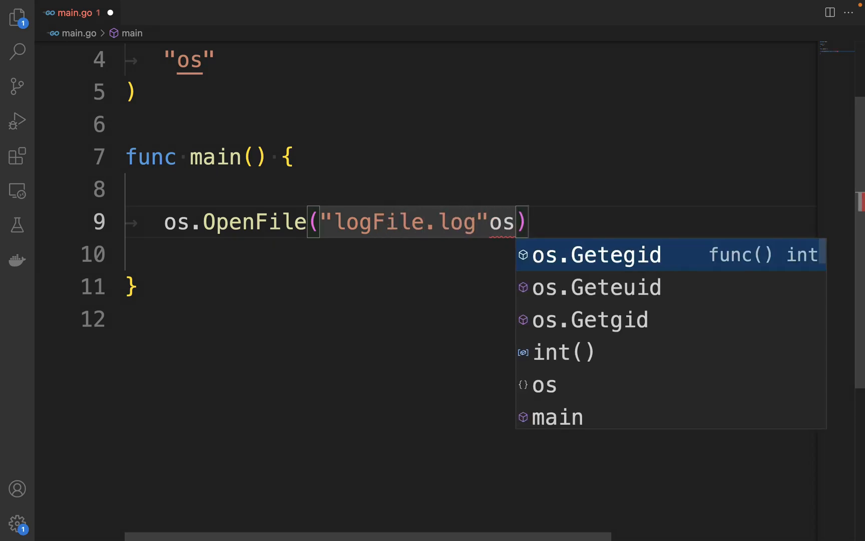
pyautogui.write(', os.')
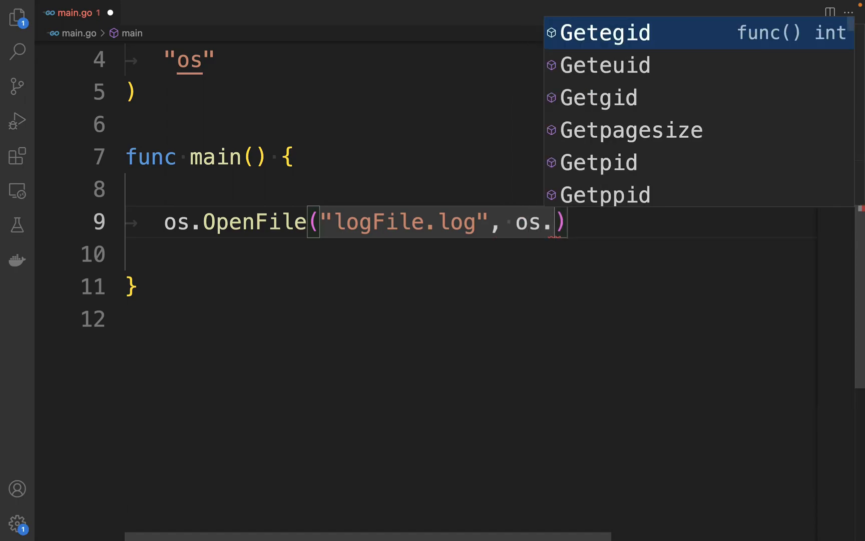
pyautogui.write('O_')
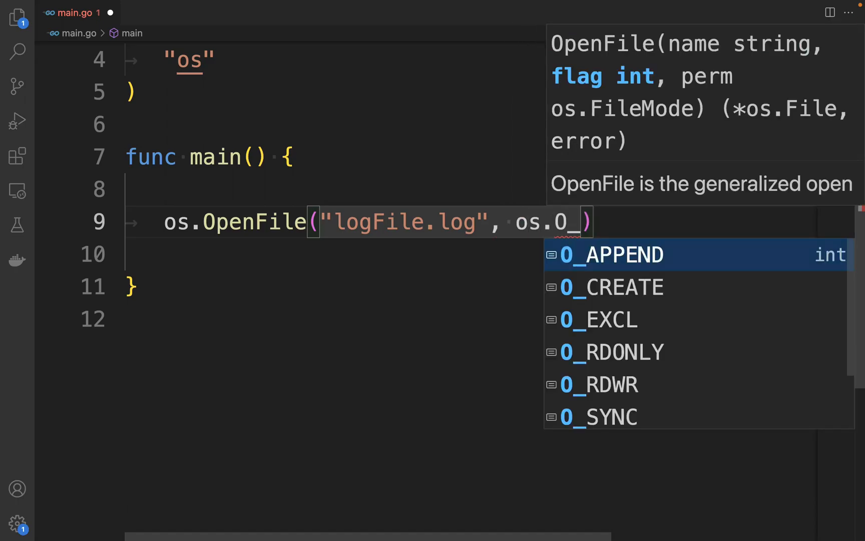
pyautogui.click(612, 255)
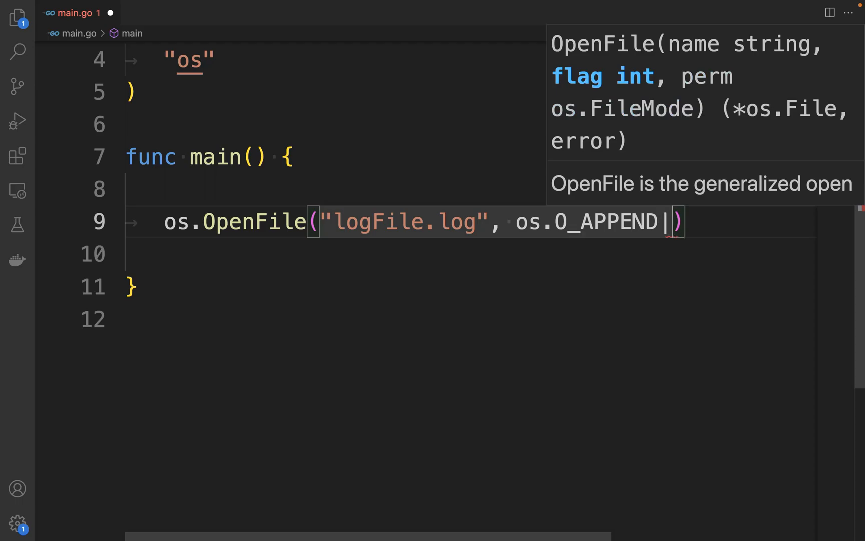
# Complete the flags os.O_APPEND|os.O_CREATE|os.O_WRONLY with mode 0666, assigned to file, err
pyautogui.write('|os.')
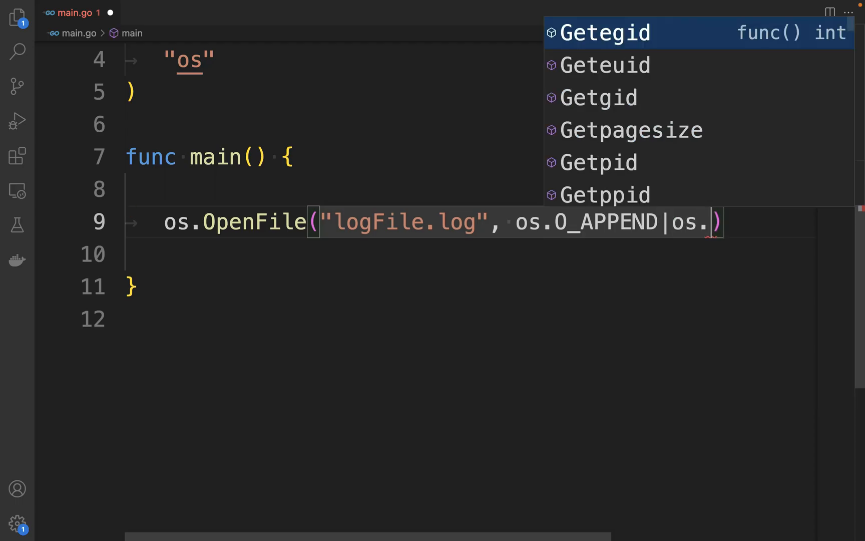
pyautogui.write('O_CREATE')
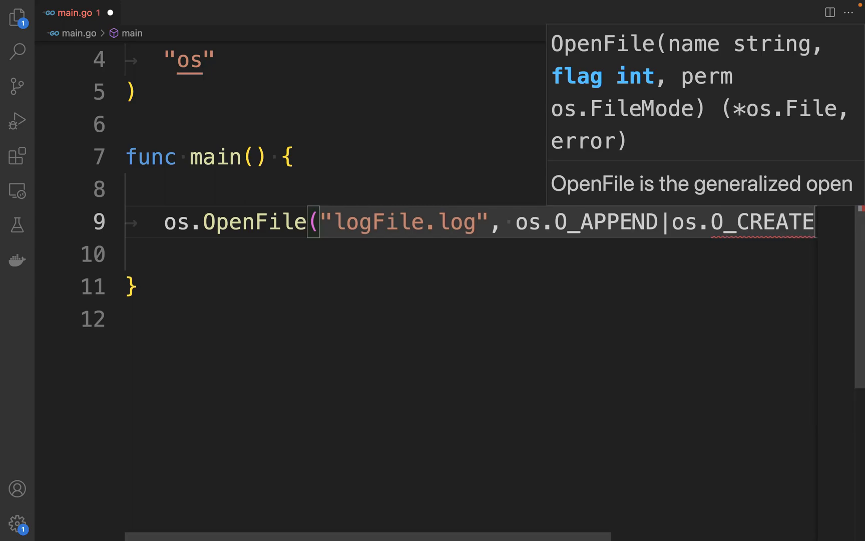
pyautogui.write('|os.O_')
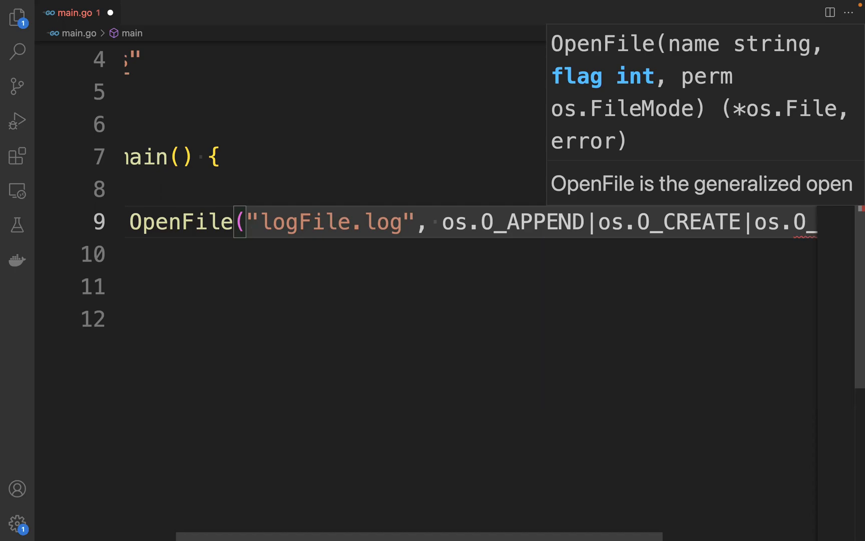
pyautogui.write('os.O_WRONLY|)')
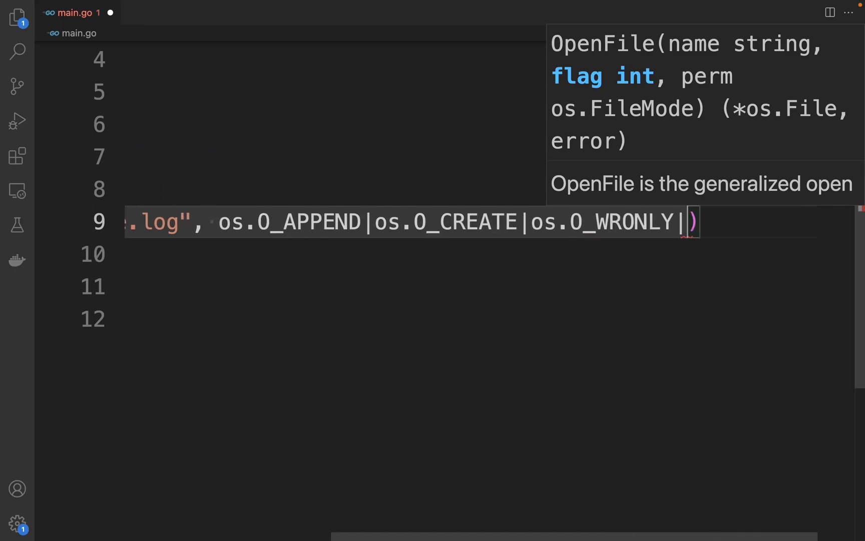
pyautogui.write('06')
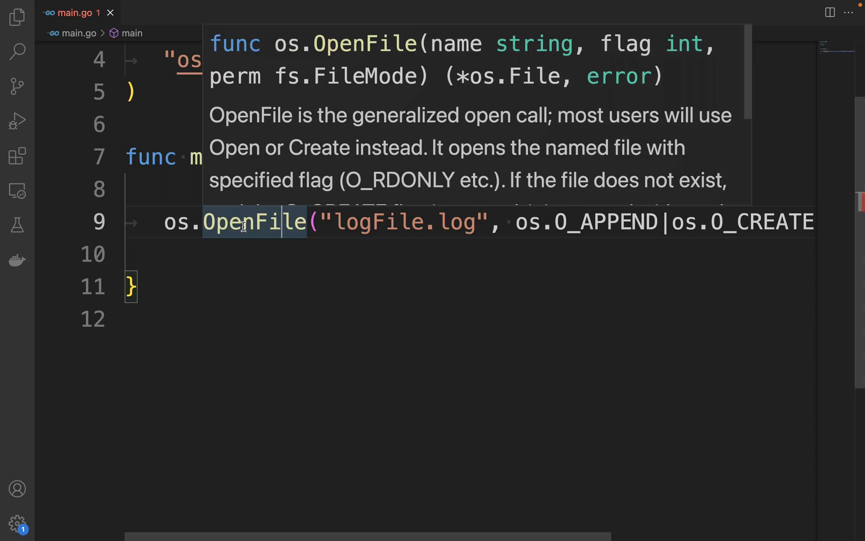
pyautogui.moveTo(512, 76)
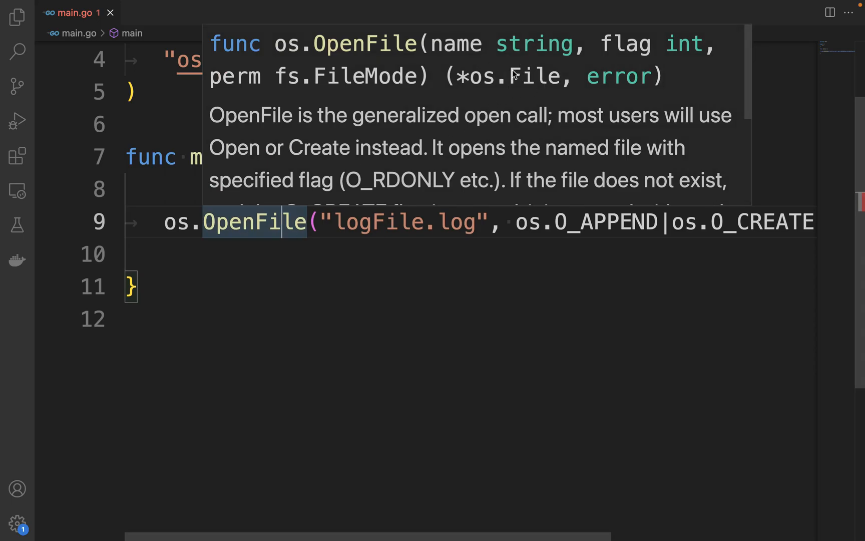
pyautogui.moveTo(612, 82)
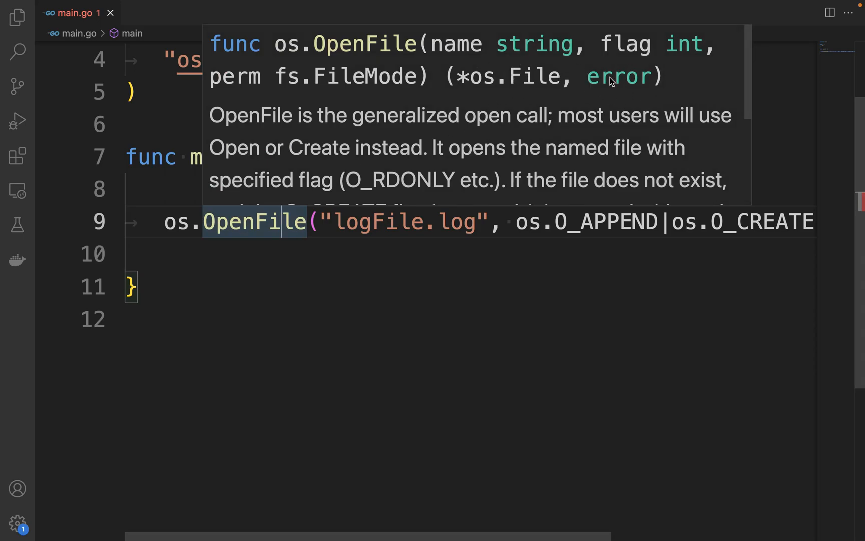
pyautogui.write('file, err :')
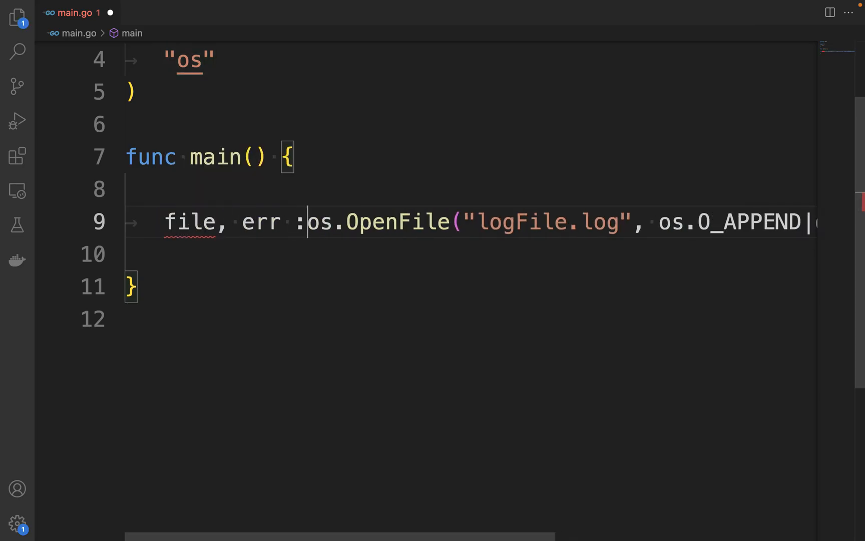
pyautogui.write('=')
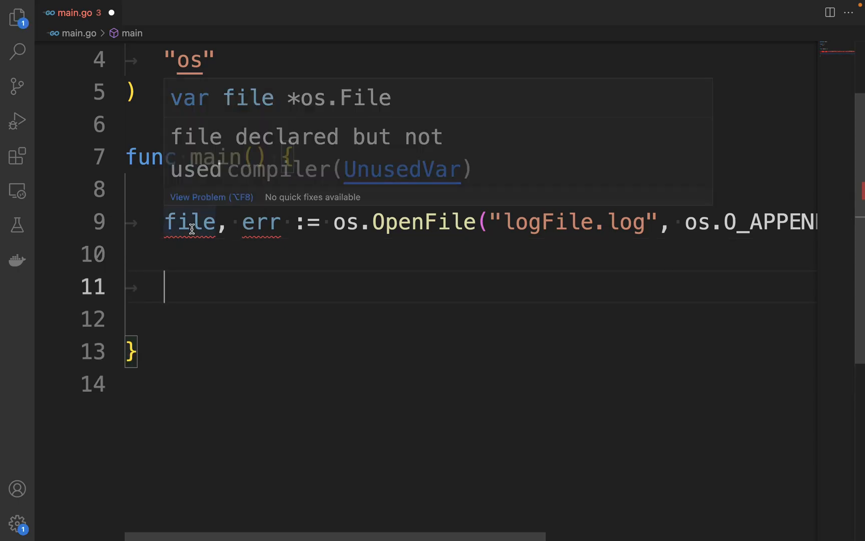
# Add if err != nil { log.Fatal(err) } after opening the file
pyautogui.write('if e')
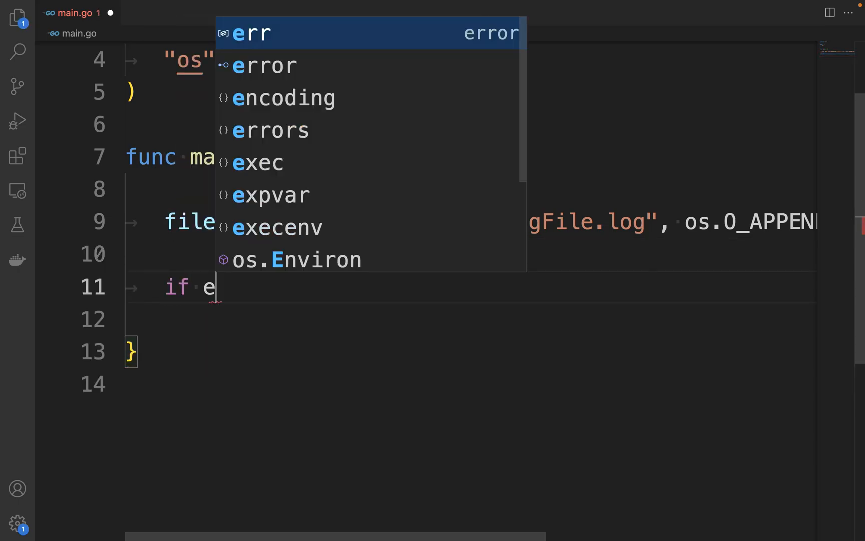
pyautogui.write('rr !=?')
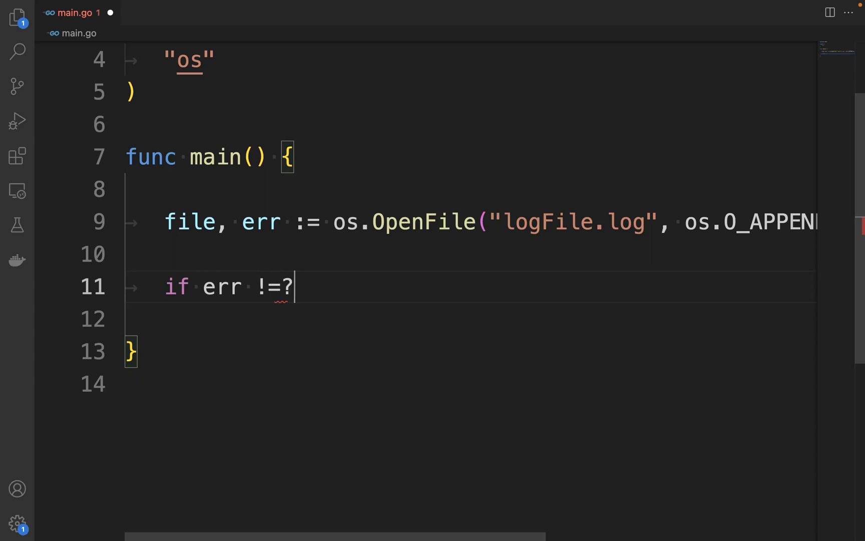
pyautogui.write('nil {')
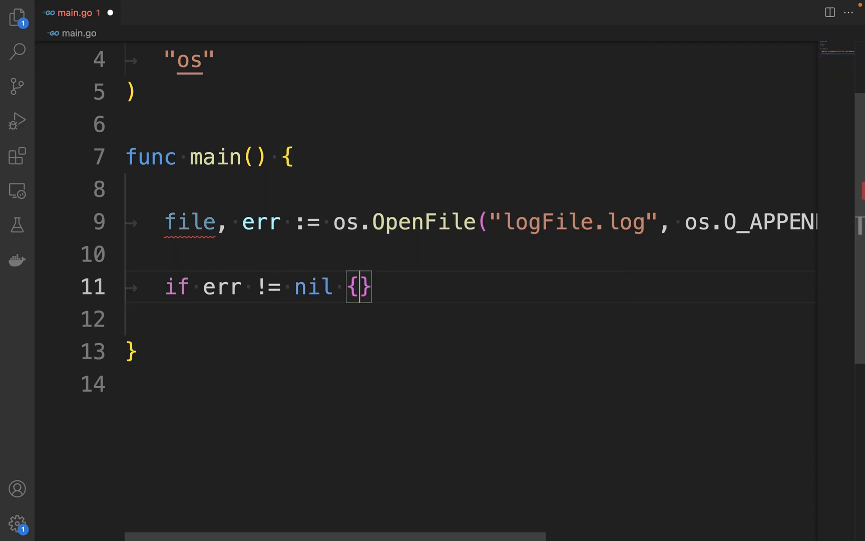
pyautogui.write('log.Fatal')
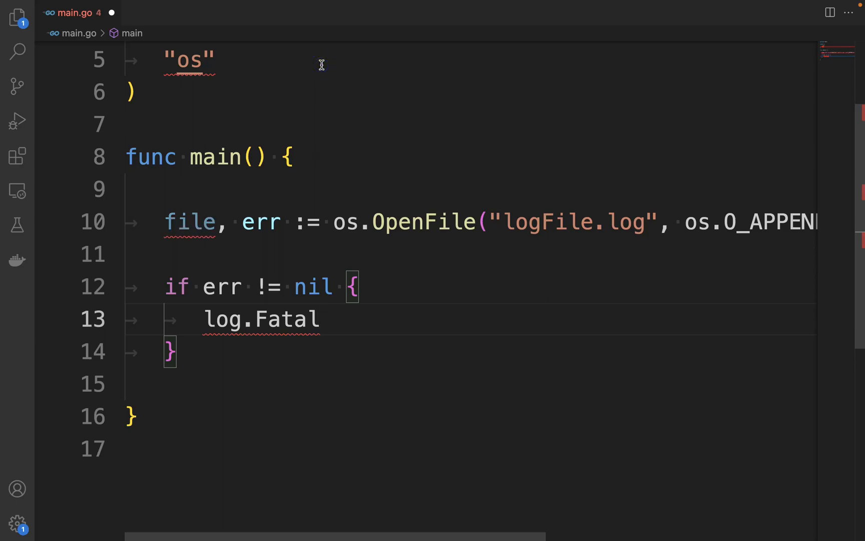
pyautogui.write('()')
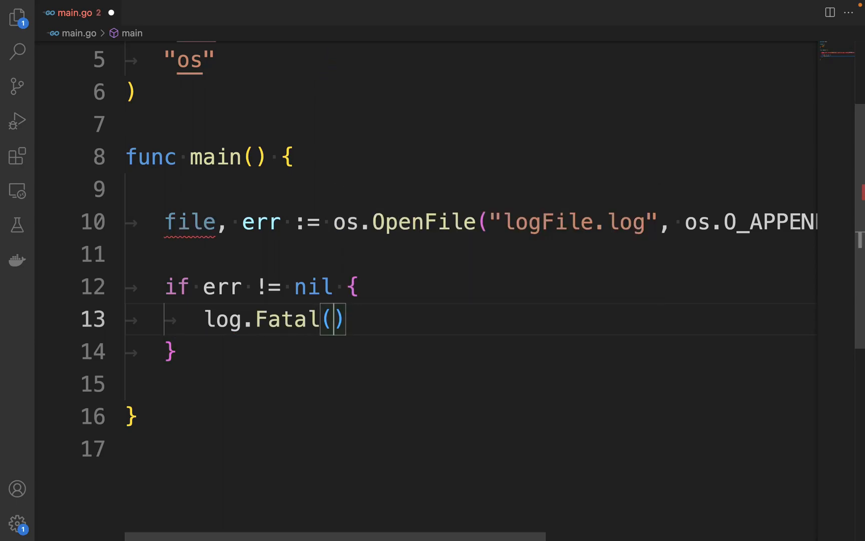
pyautogui.write('err')
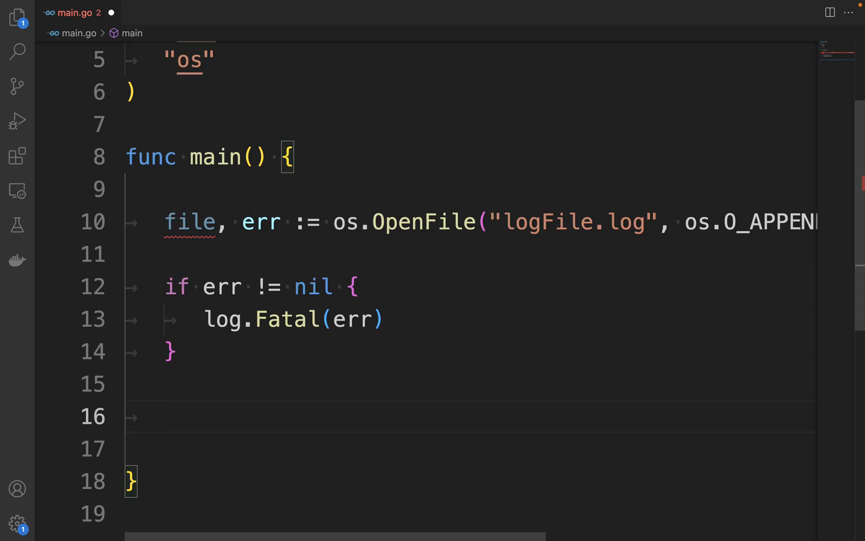
# Redirect log output to the opened file with log.SetOutput(file)
pyautogui.write('log.')
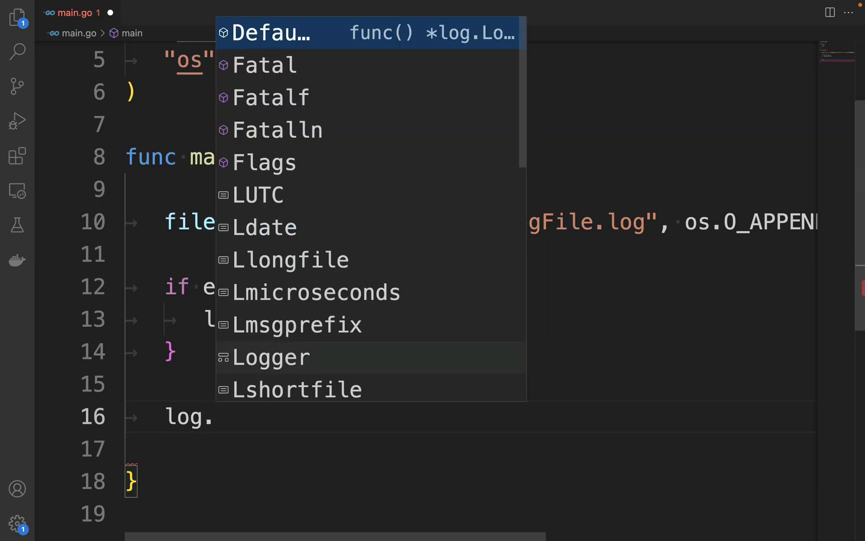
pyautogui.write('Se')
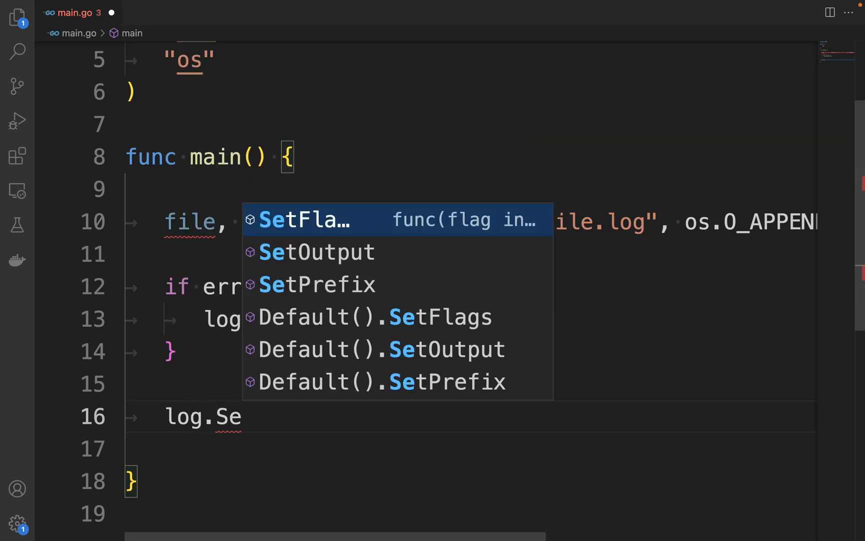
pyautogui.write('O')
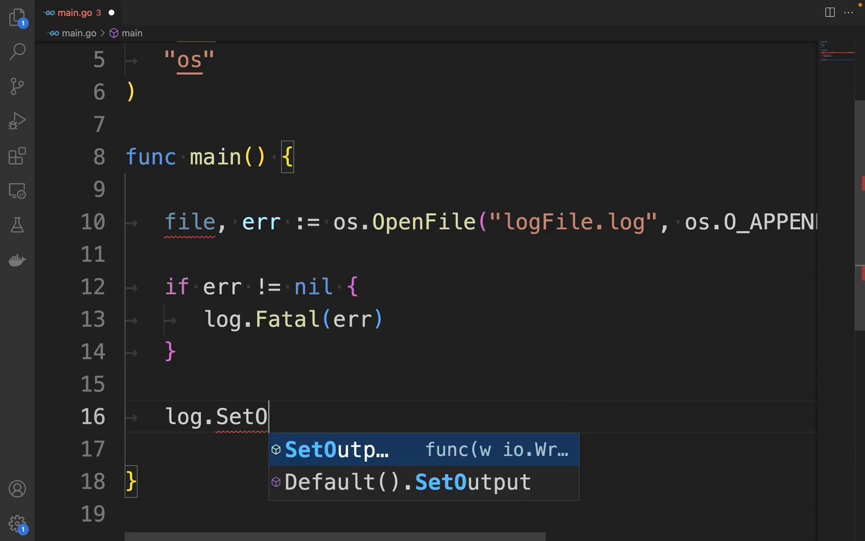
pyautogui.press('Tab')
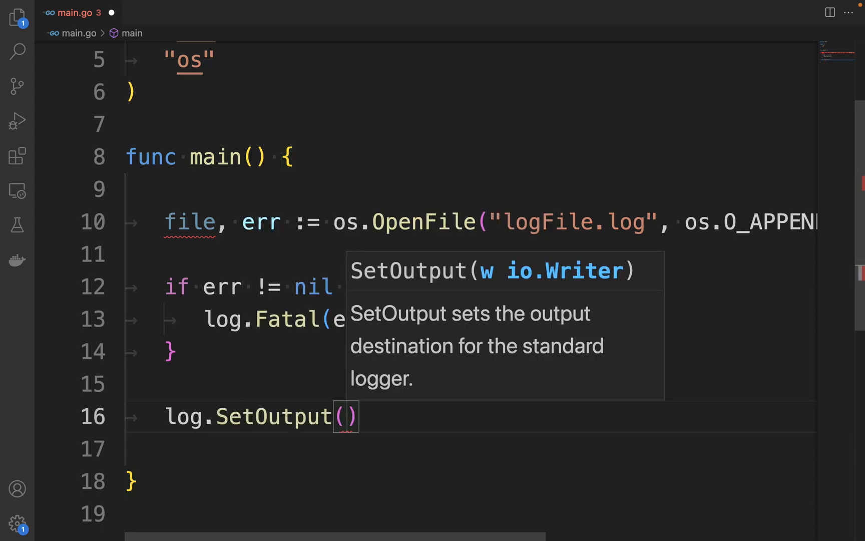
pyautogui.write('file')
pyautogui.click(472, 449)
pyautogui.write('log')
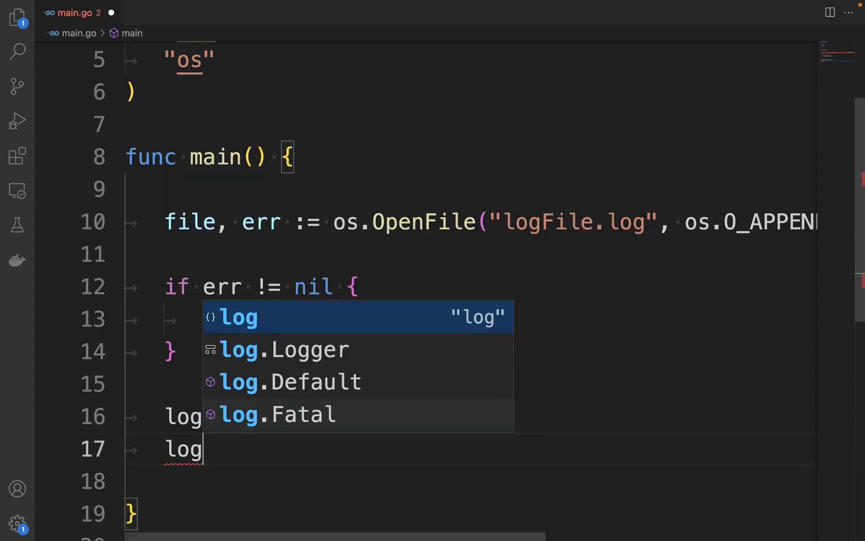
# Log "This is a log message" and add defer file.Close() after opening
pyautogui.write('.Println(')
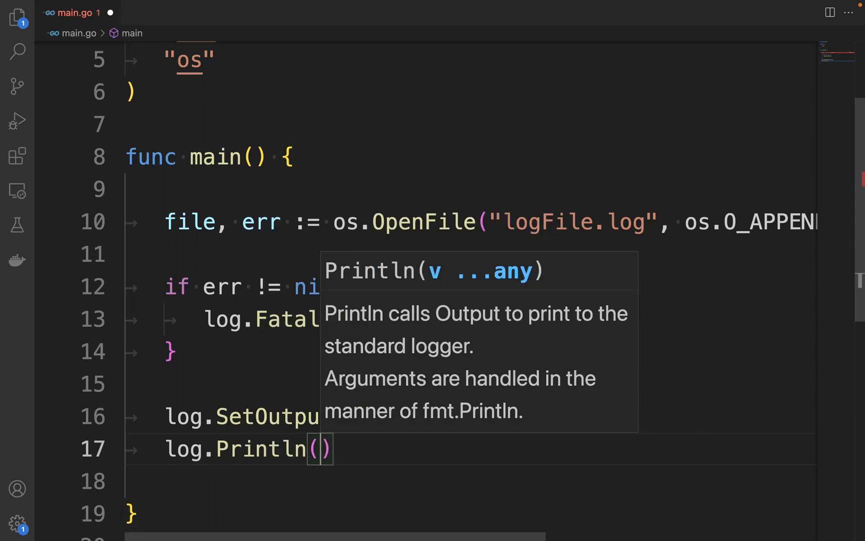
pyautogui.write('"T"')
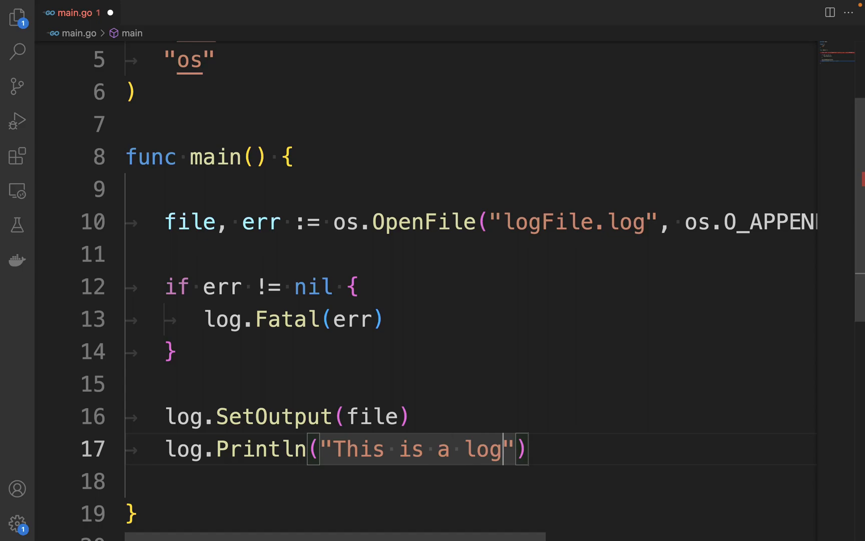
pyautogui.write('messg')
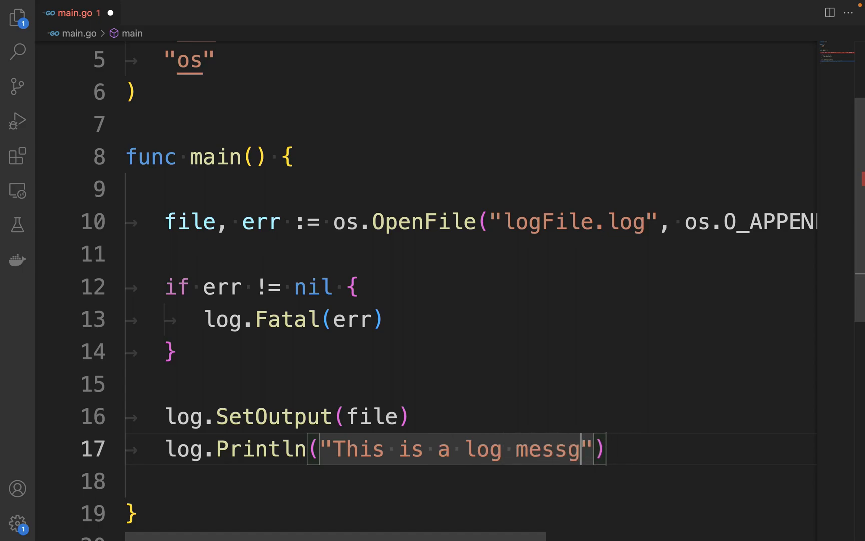
pyautogui.write('age')
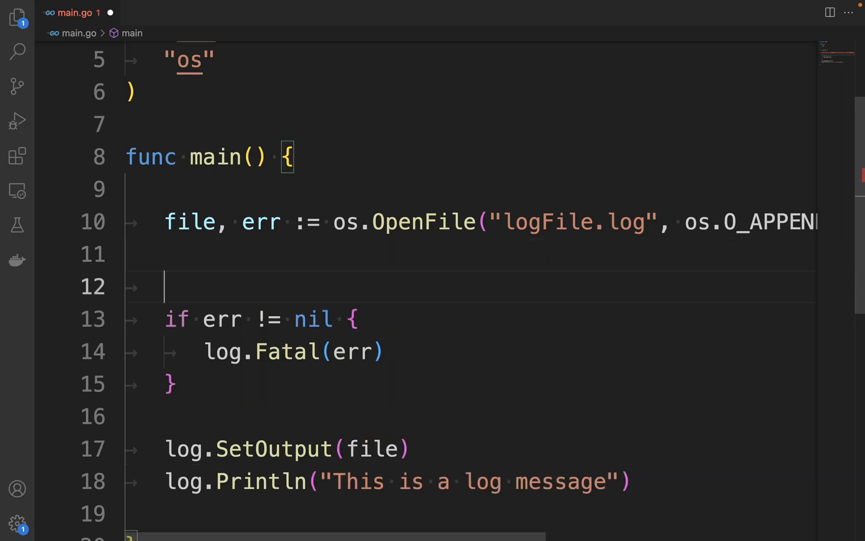
pyautogui.write('defer')
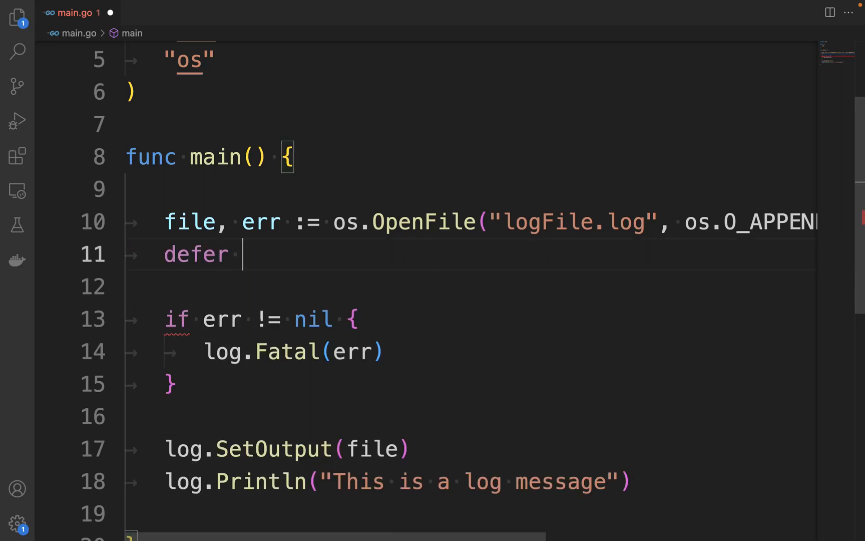
pyautogui.write('file.Close(')
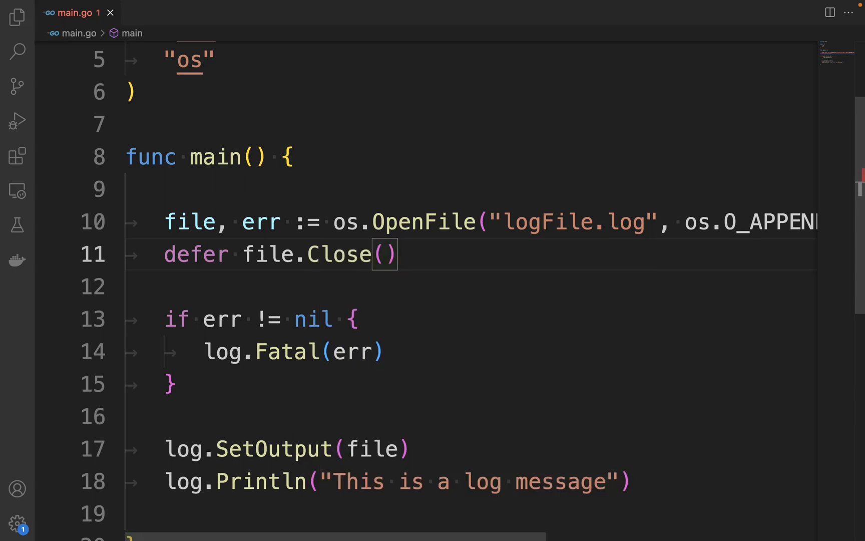
pyautogui.moveTo(190, 230)
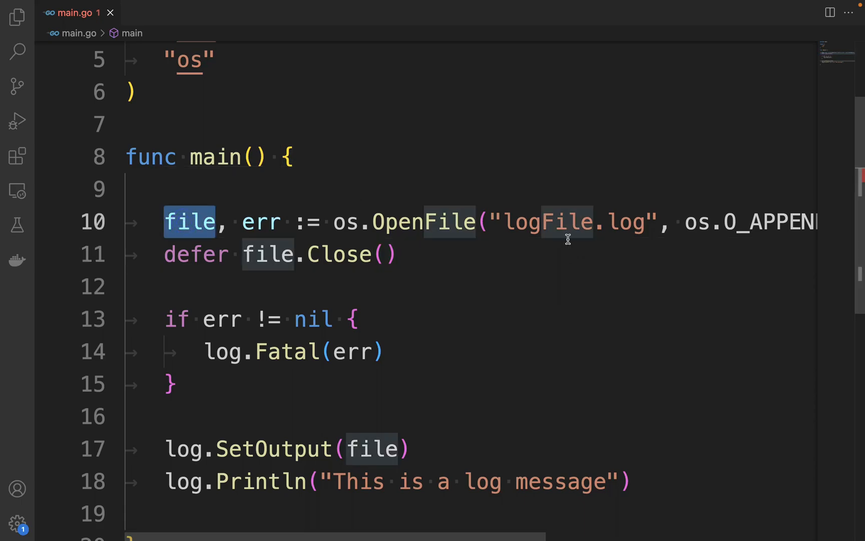
pyautogui.doubleClick(574, 222)
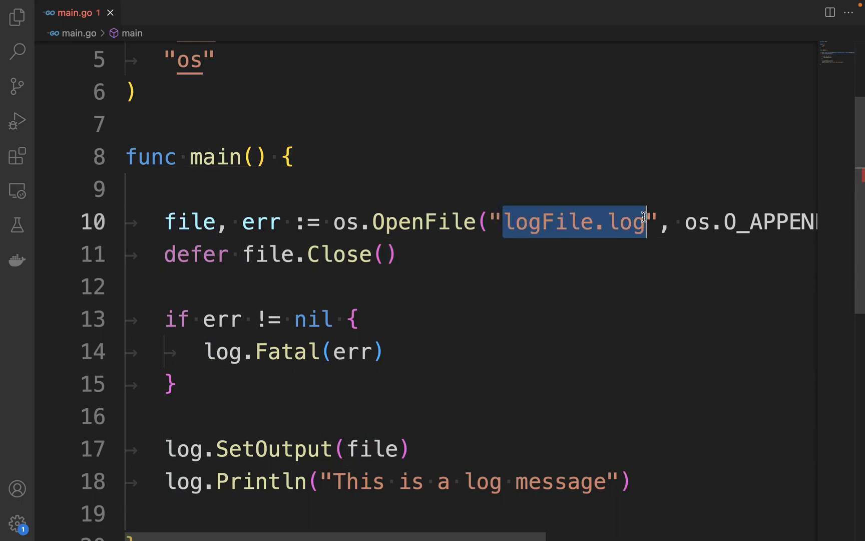
pyautogui.hscroll(3)
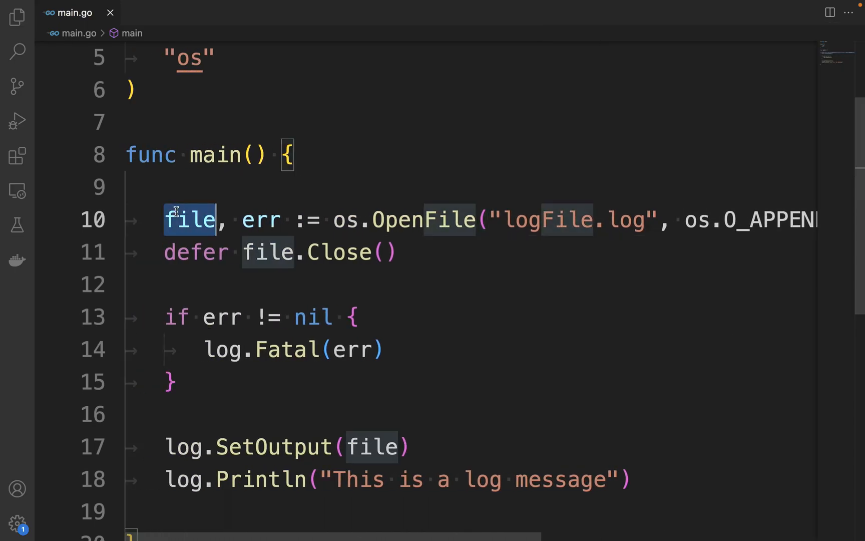
pyautogui.moveTo(339, 237)
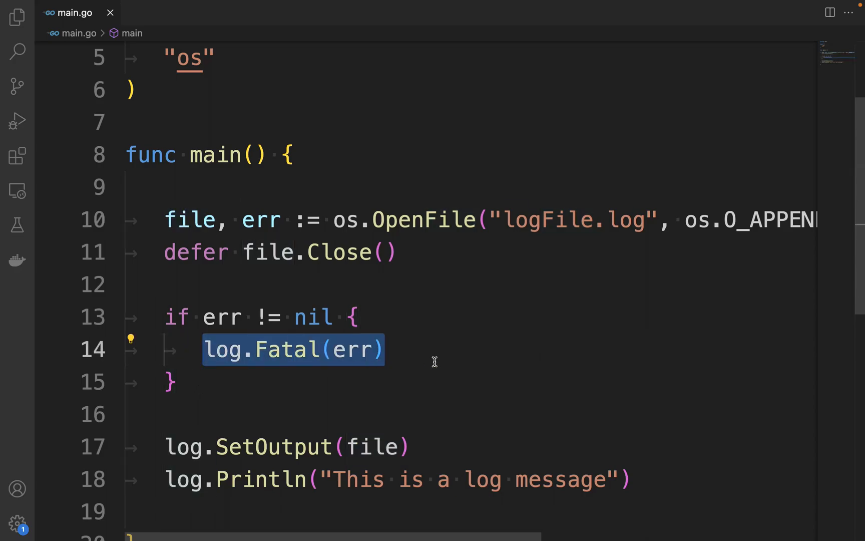
pyautogui.doubleClick(288, 348)
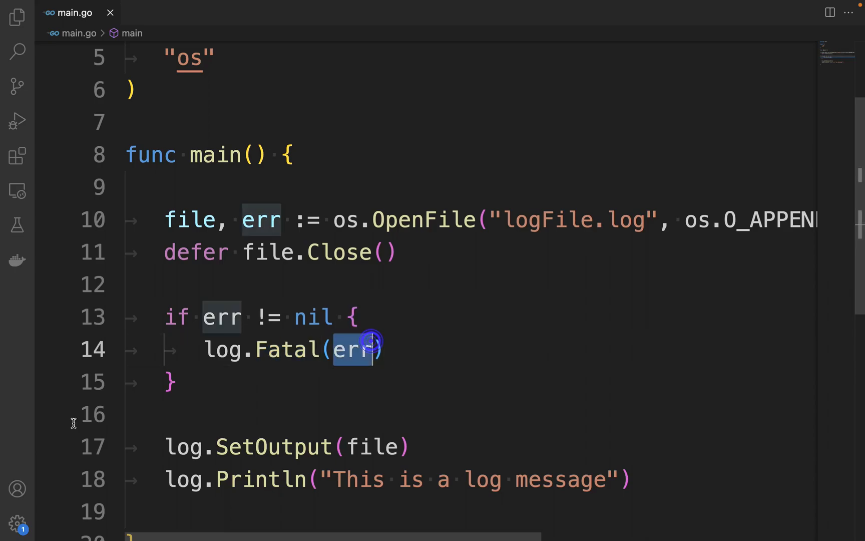
pyautogui.moveTo(165, 446); pyautogui.dragTo(632, 479)
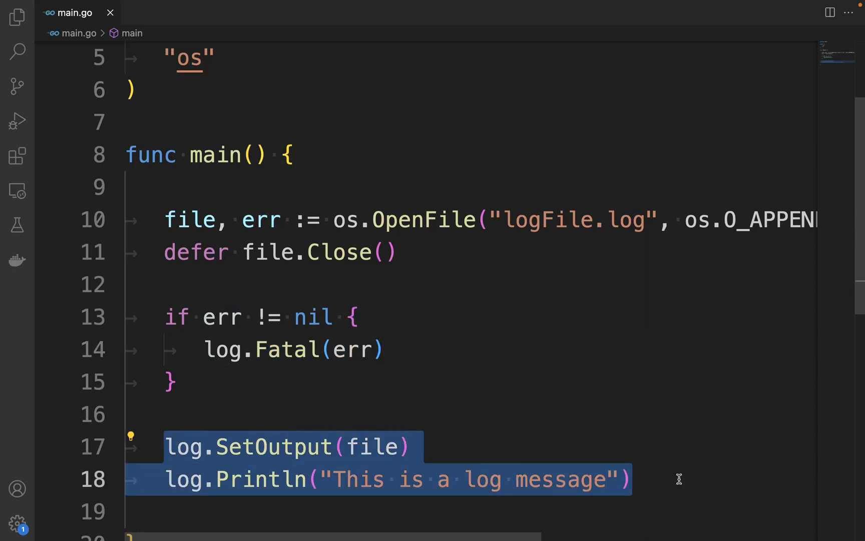
pyautogui.moveTo(592, 225)
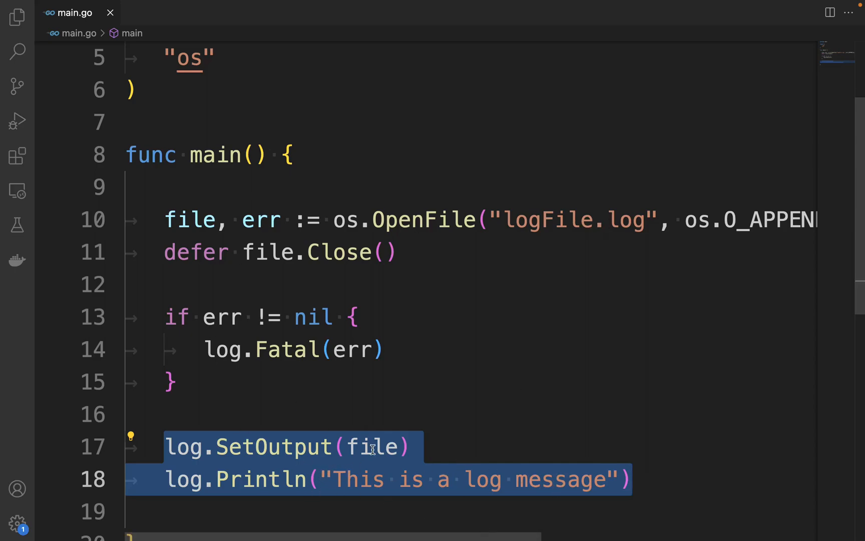
pyautogui.click(281, 253)
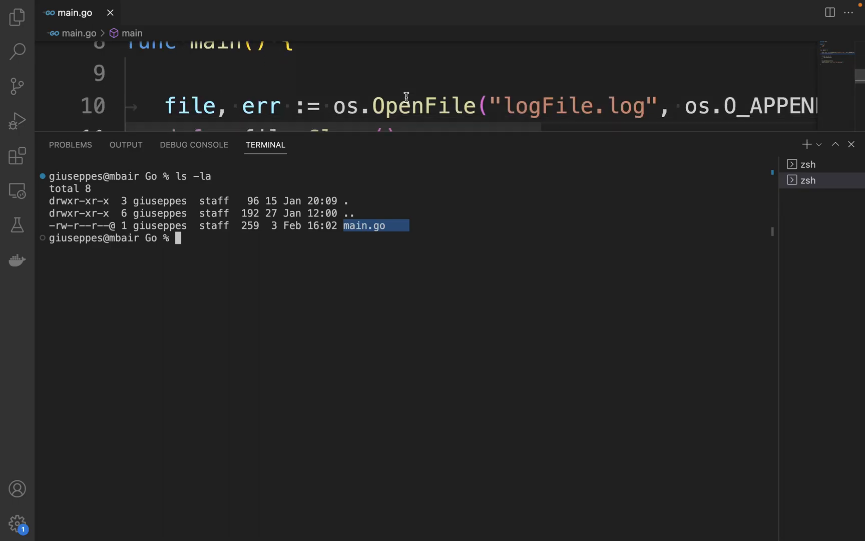
# Run go run main.go, then cat logFile.log to show the timestamped log message inside it
pyautogui.doubleClick(574, 78)
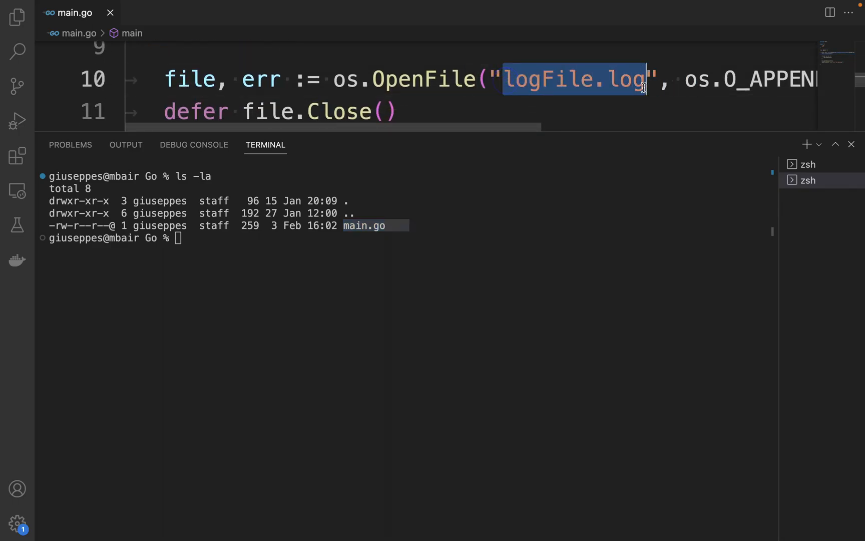
pyautogui.write('go run')
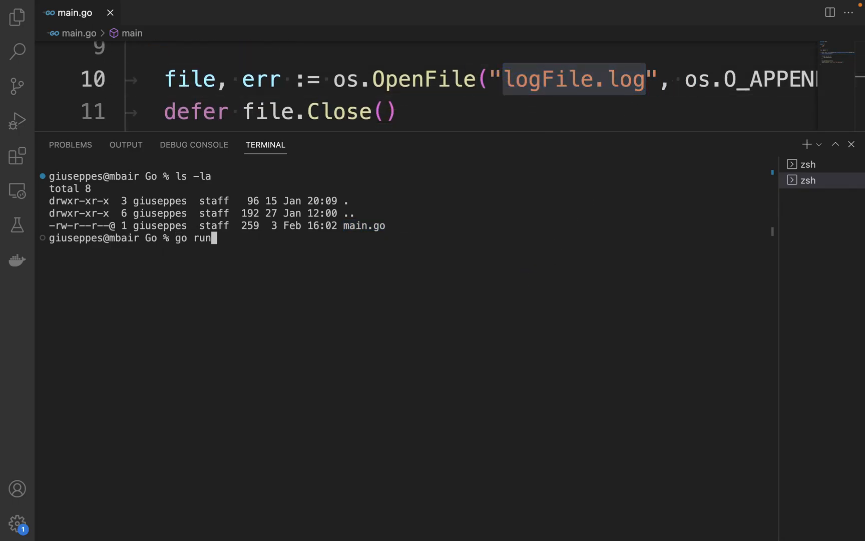
pyautogui.write('main.go')
pyautogui.write('ls')
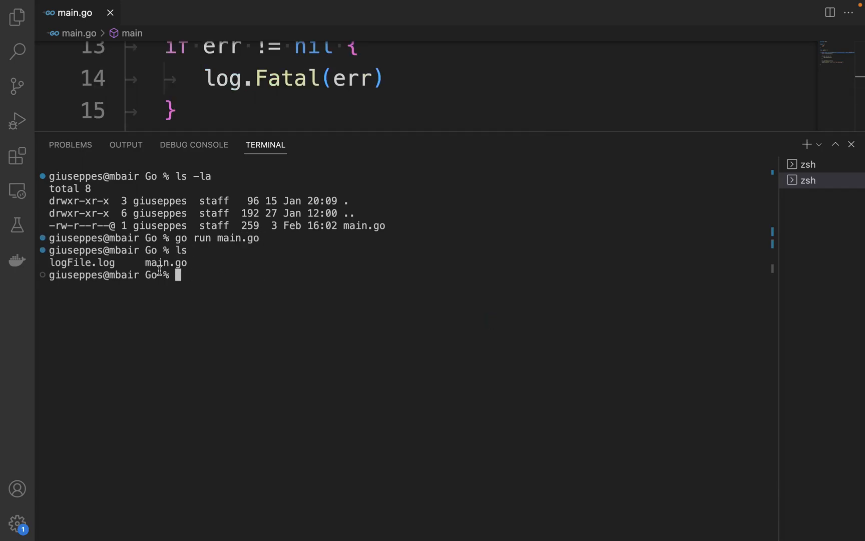
pyautogui.doubleClick(82, 262)
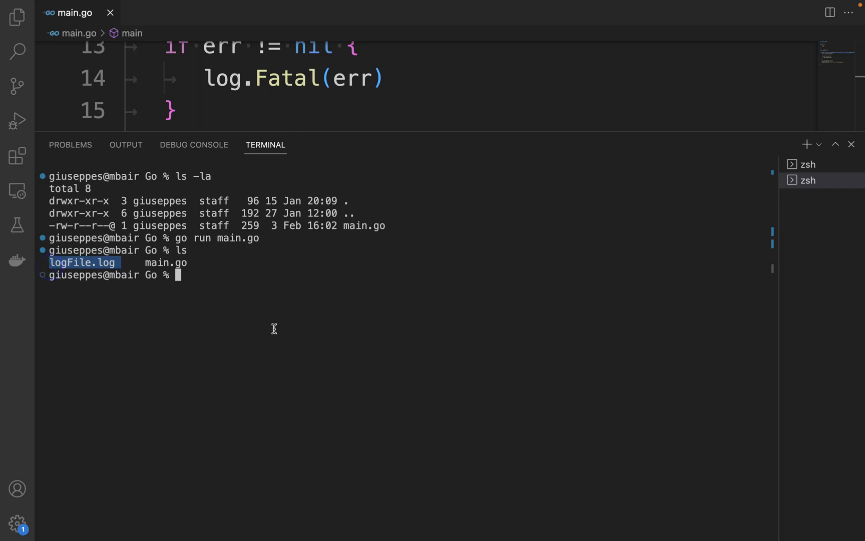
pyautogui.write('cat logFile.log')
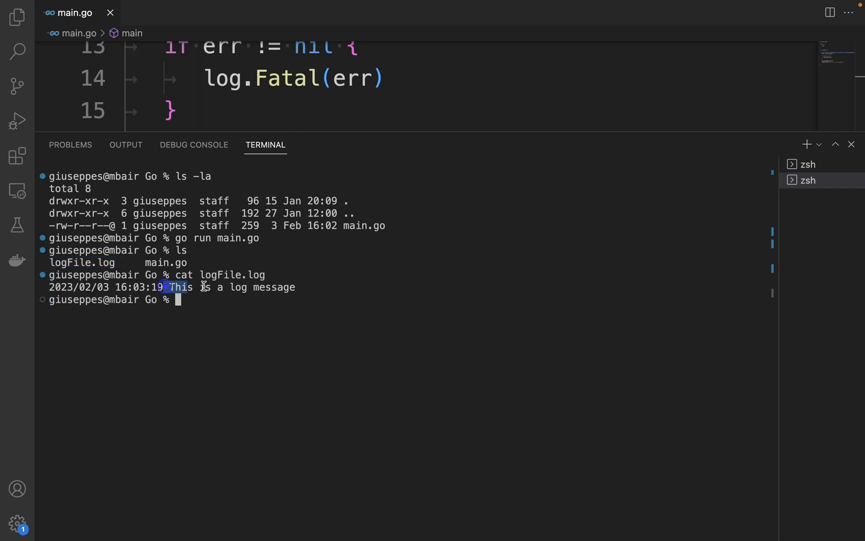
pyautogui.moveTo(171, 288); pyautogui.dragTo(326, 287)
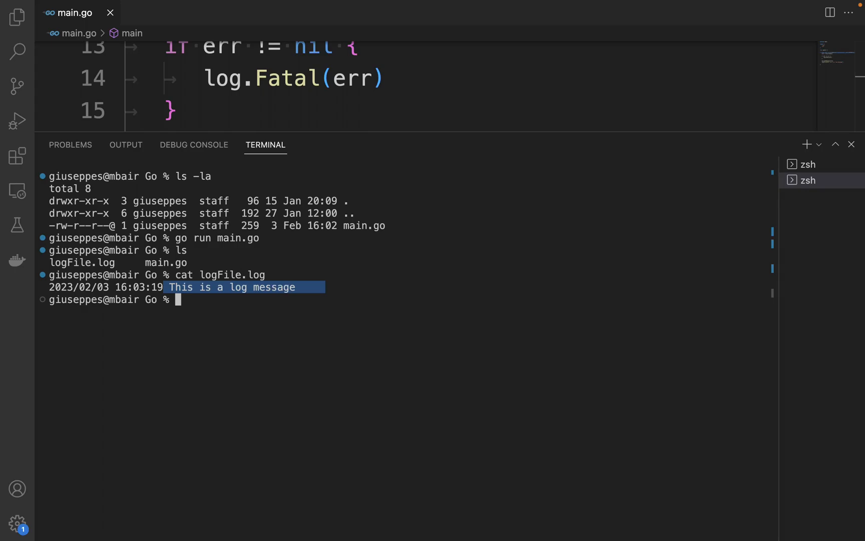
pyautogui.click(851, 144)
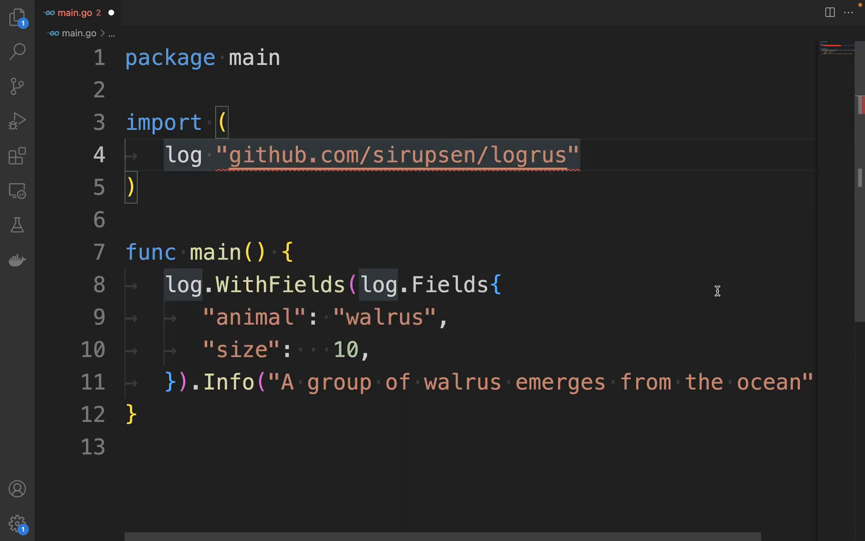
pyautogui.moveTo(555, 156)
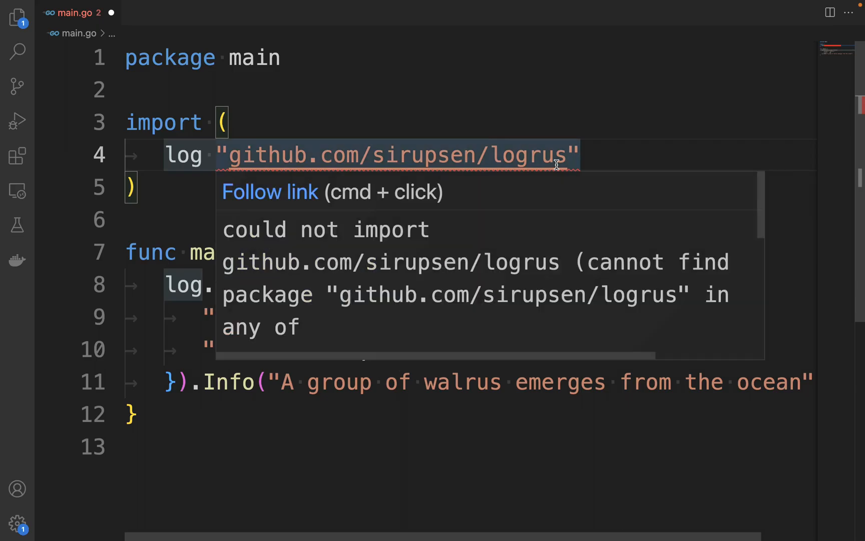
pyautogui.moveTo(519, 86)
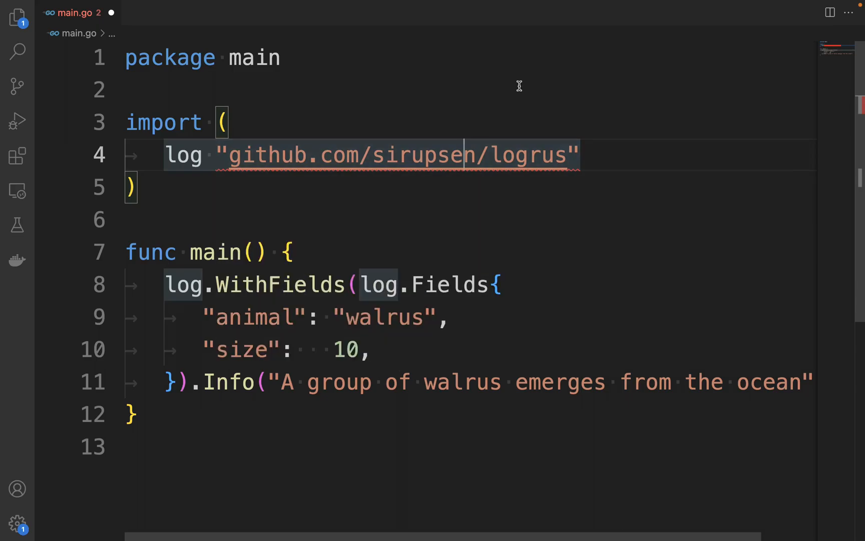
pyautogui.moveTo(250, 397)
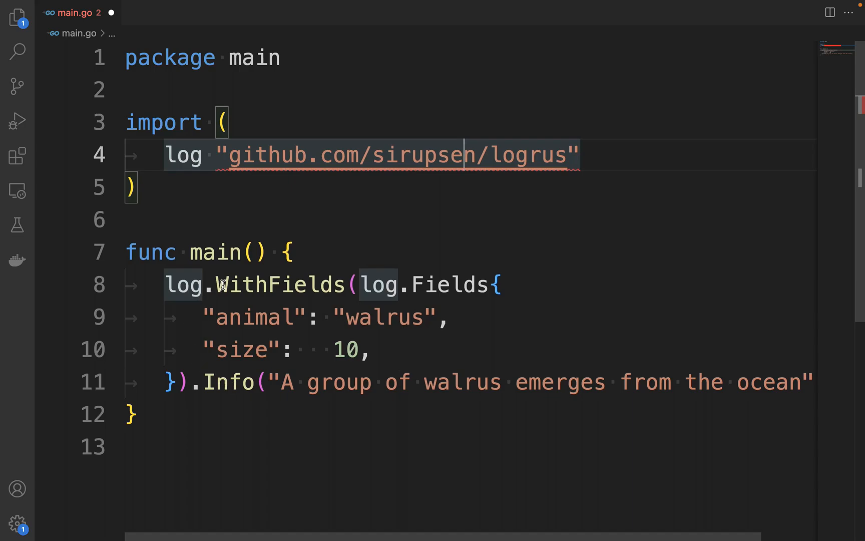
# Highlight the WithFields and Info calls in the pasted logrus walrus example
pyautogui.doubleClick(279, 285)
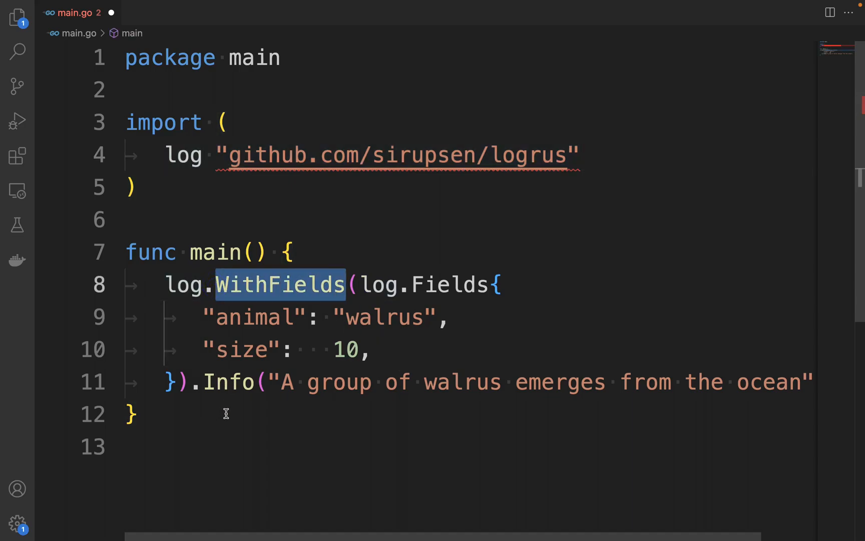
pyautogui.doubleClick(228, 381)
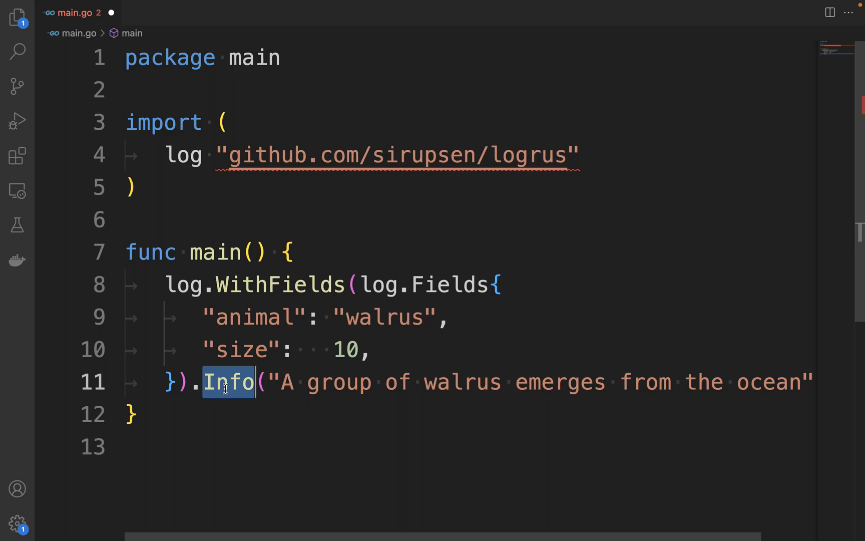